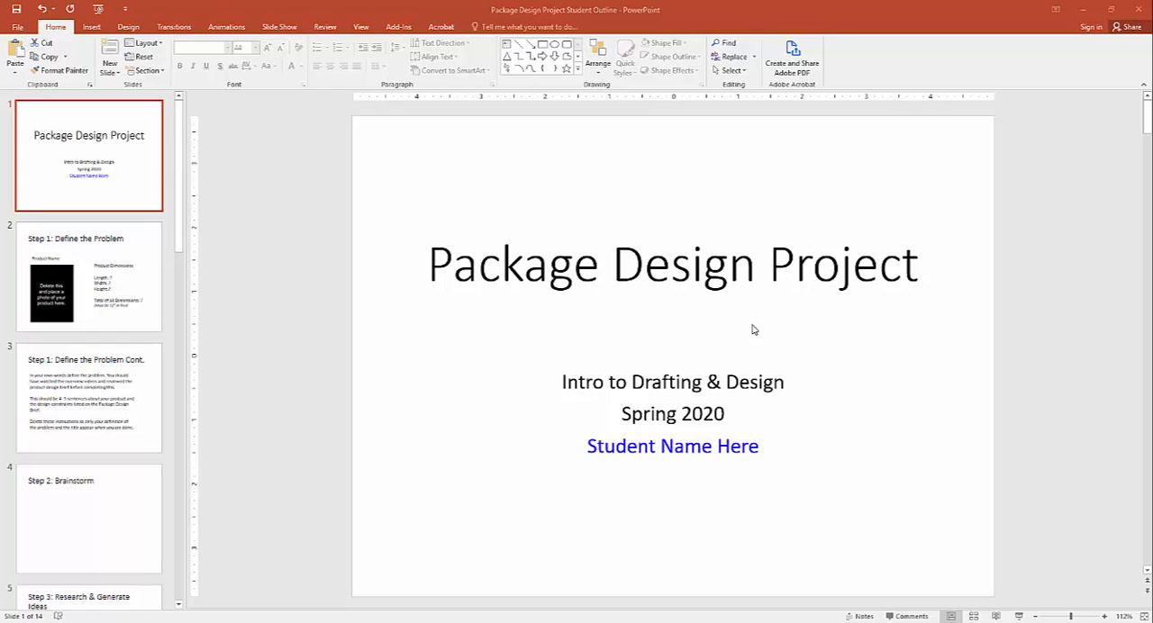
{"action": "mouse_move", "coordinate": [405, 211]}
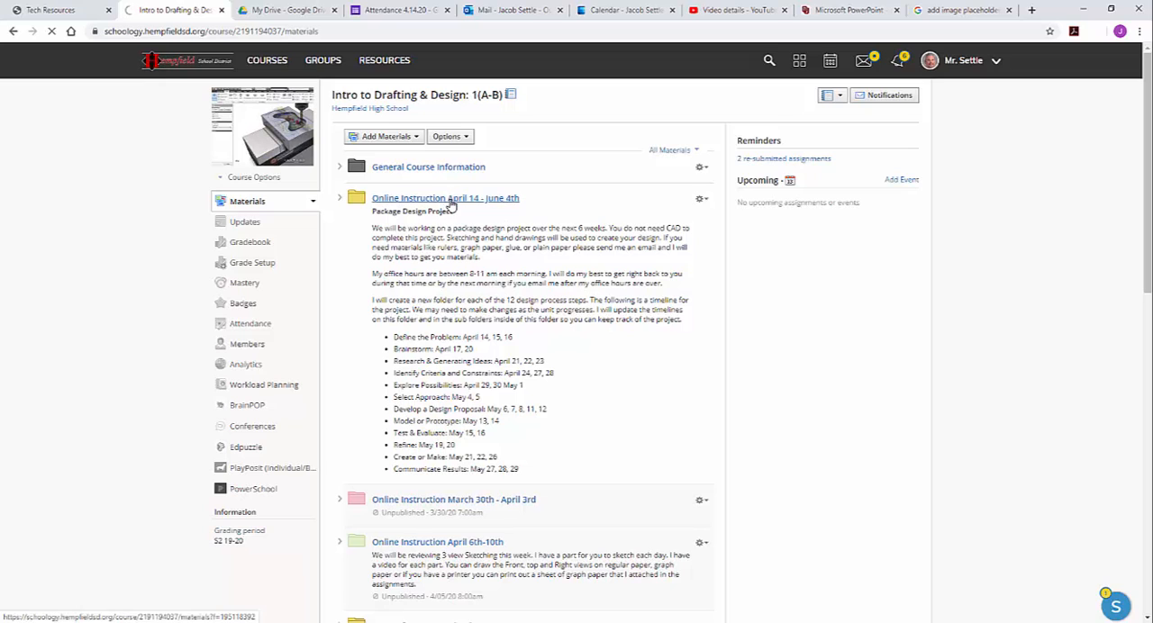
Navigate Online Instruction April 14 - June 4th > Step 1: Define The Problem to open Package Design Project Student Outline.pptx.
{"action": "left_click", "coordinate": [445, 198]}
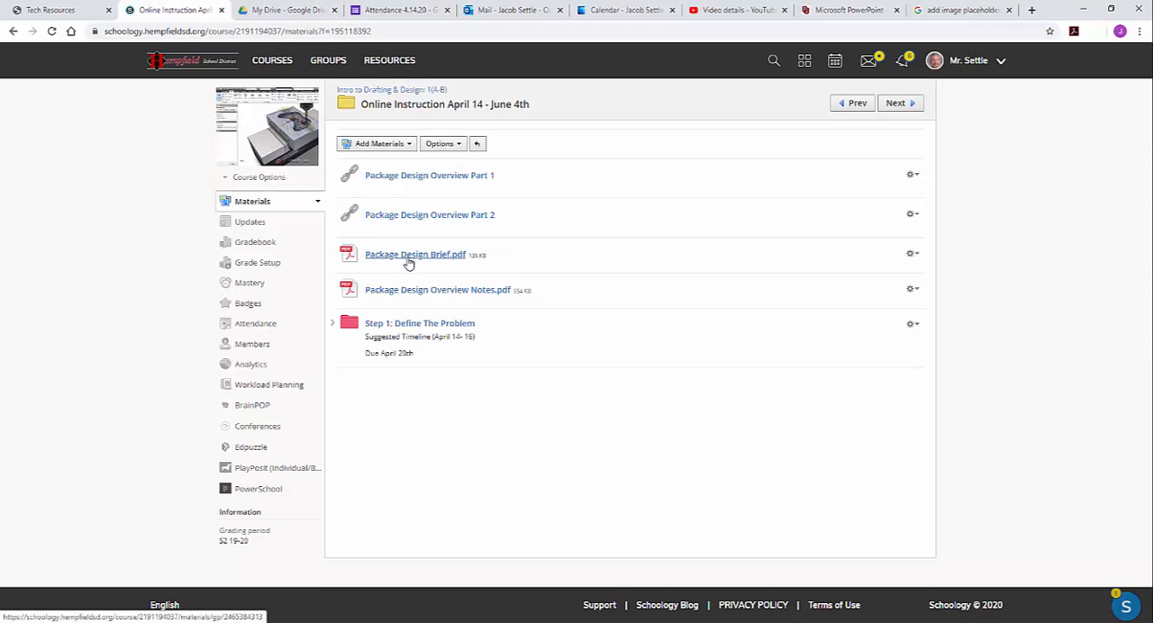
{"action": "mouse_move", "coordinate": [414, 254]}
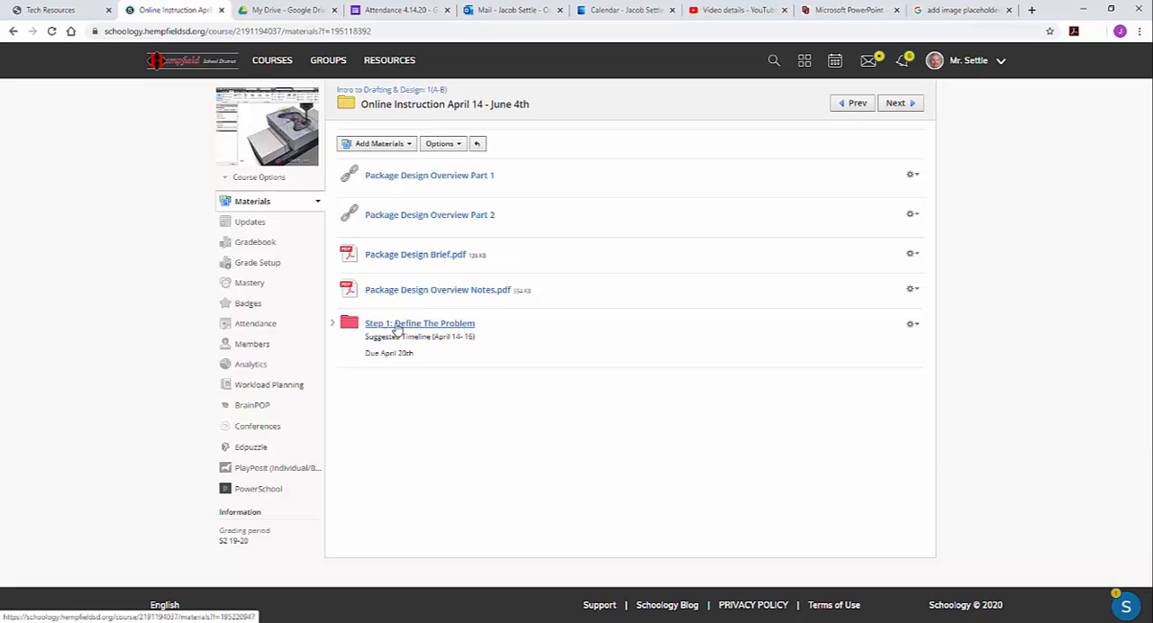
{"action": "left_click", "coordinate": [419, 323]}
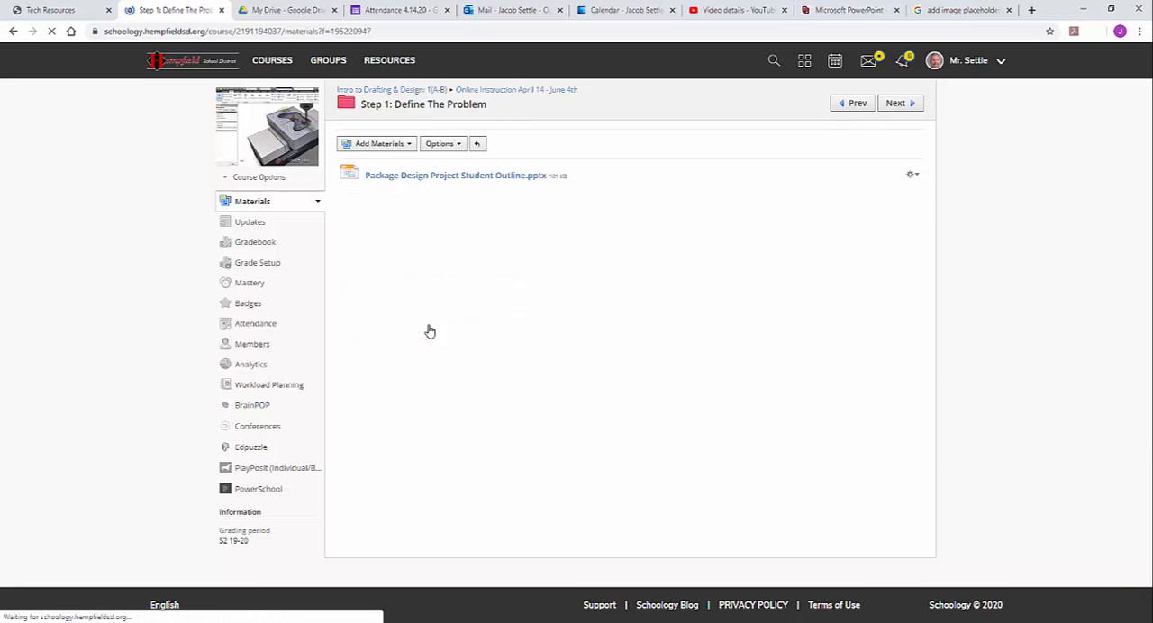
{"action": "mouse_move", "coordinate": [455, 175]}
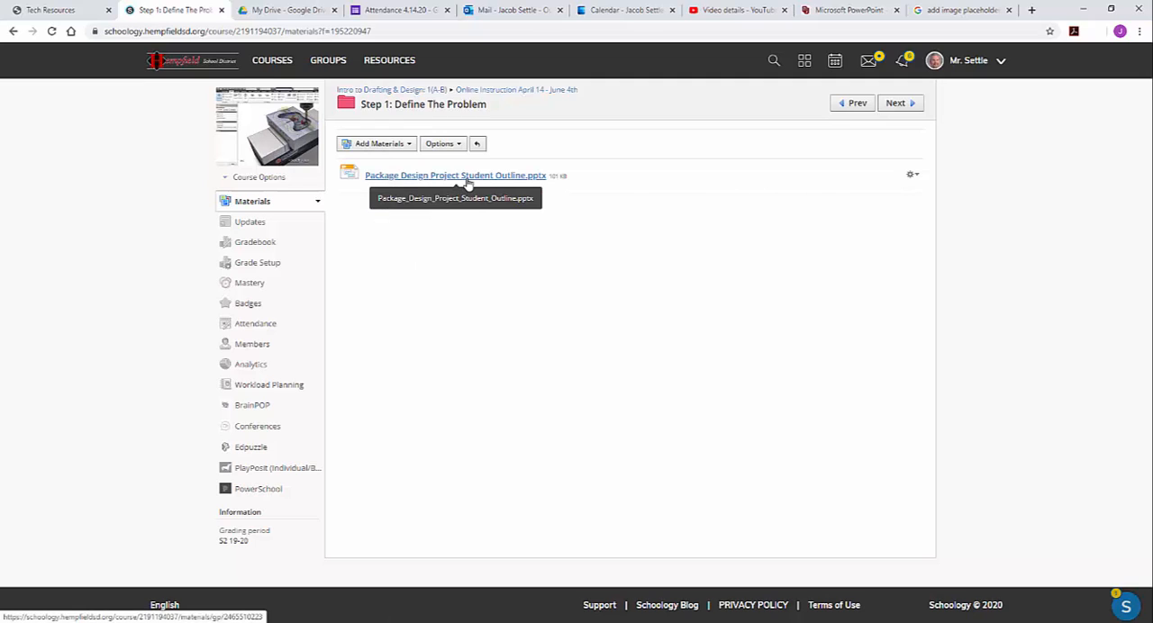
{"action": "left_click", "coordinate": [455, 175]}
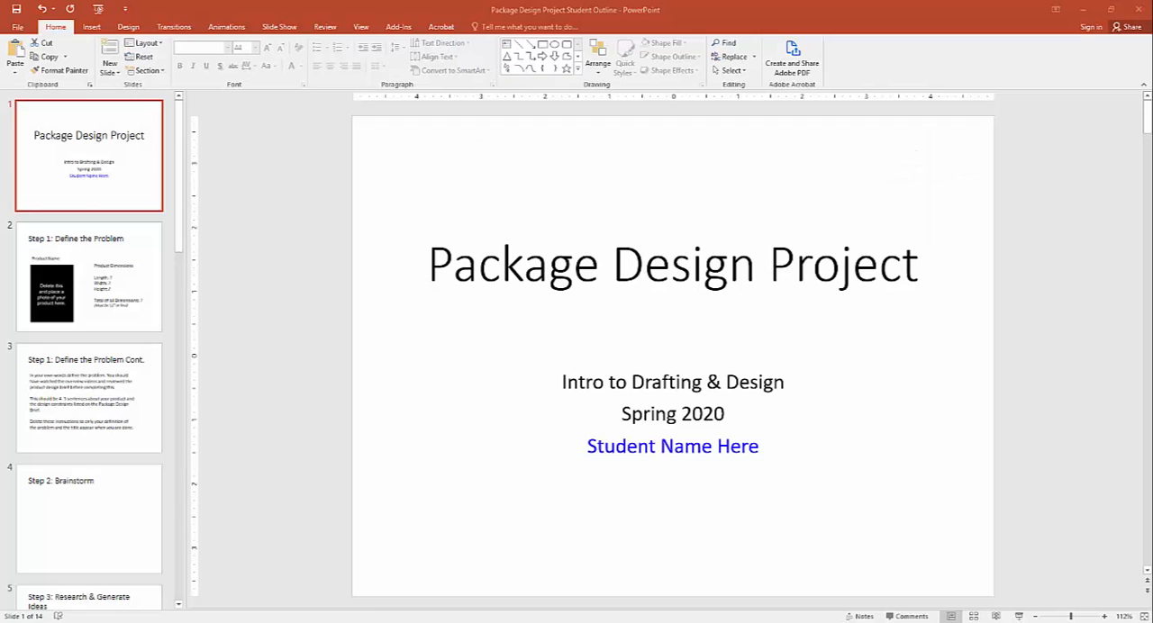
{"action": "scroll", "scroll_direction": "down", "scroll_amount": 3}
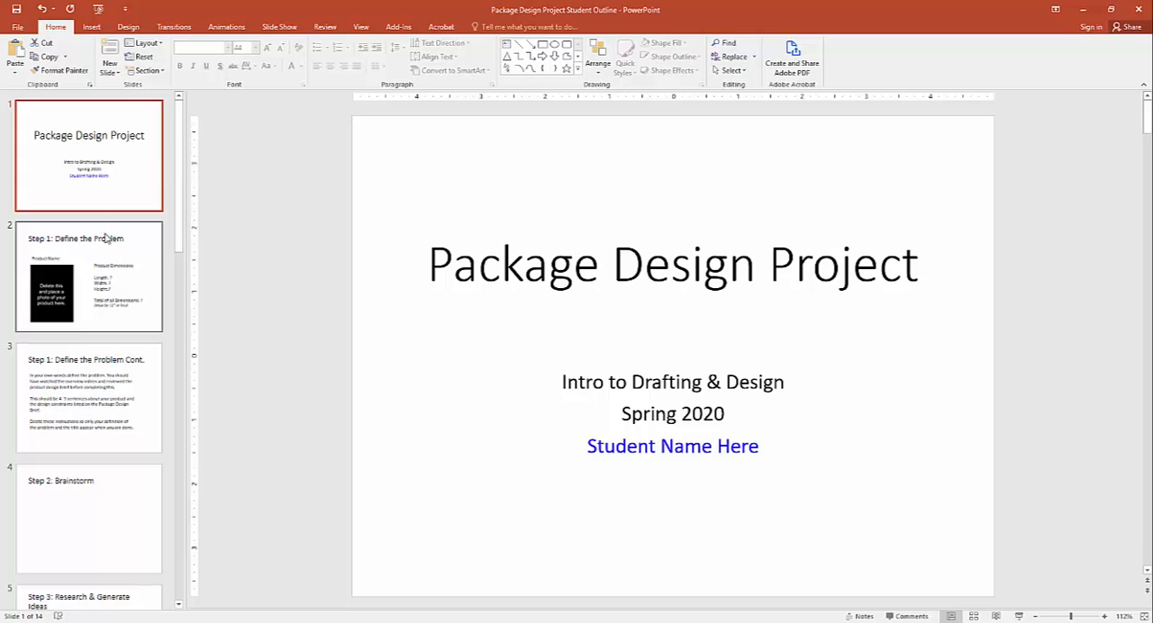
{"action": "mouse_move", "coordinate": [103, 186]}
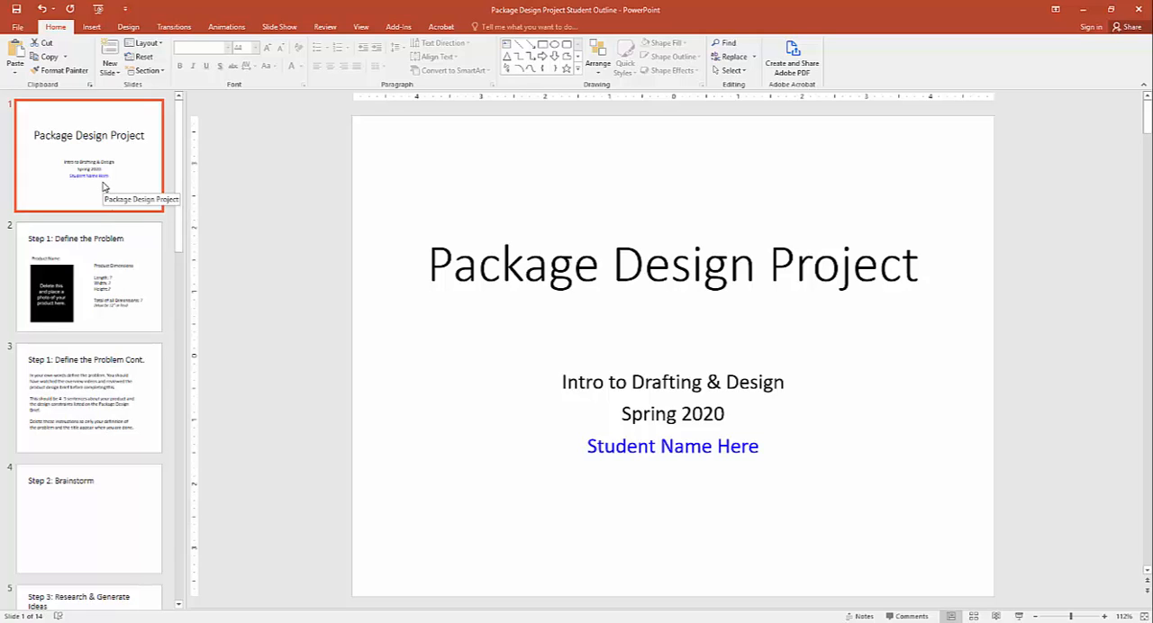
{"action": "scroll", "scroll_direction": "down", "scroll_amount": 3}
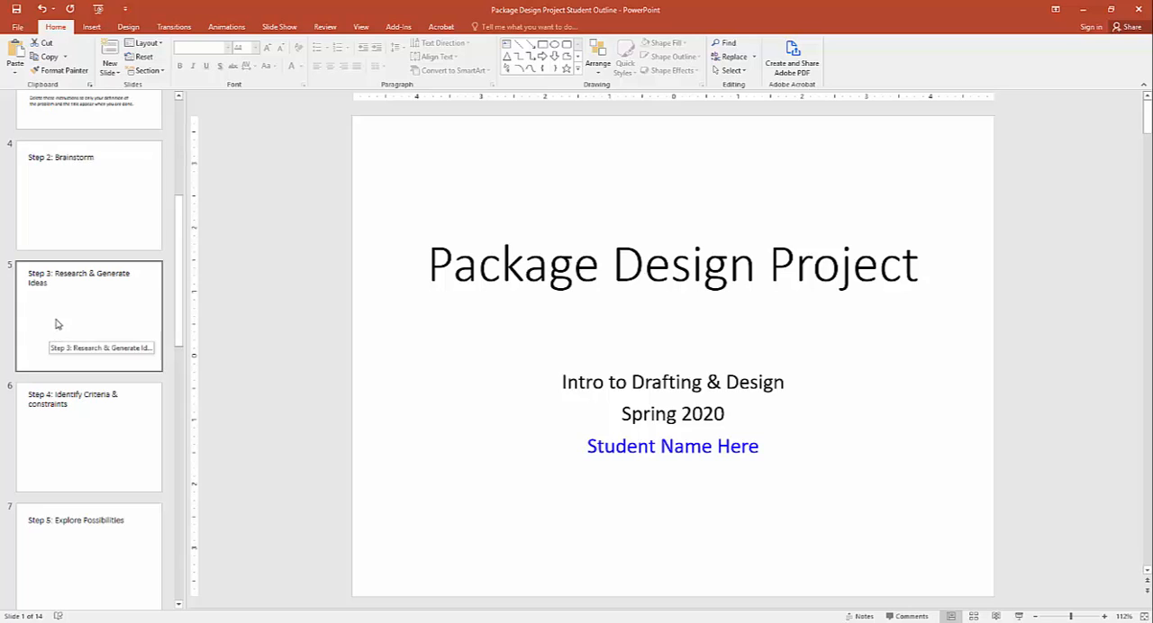
{"action": "mouse_move", "coordinate": [64, 434]}
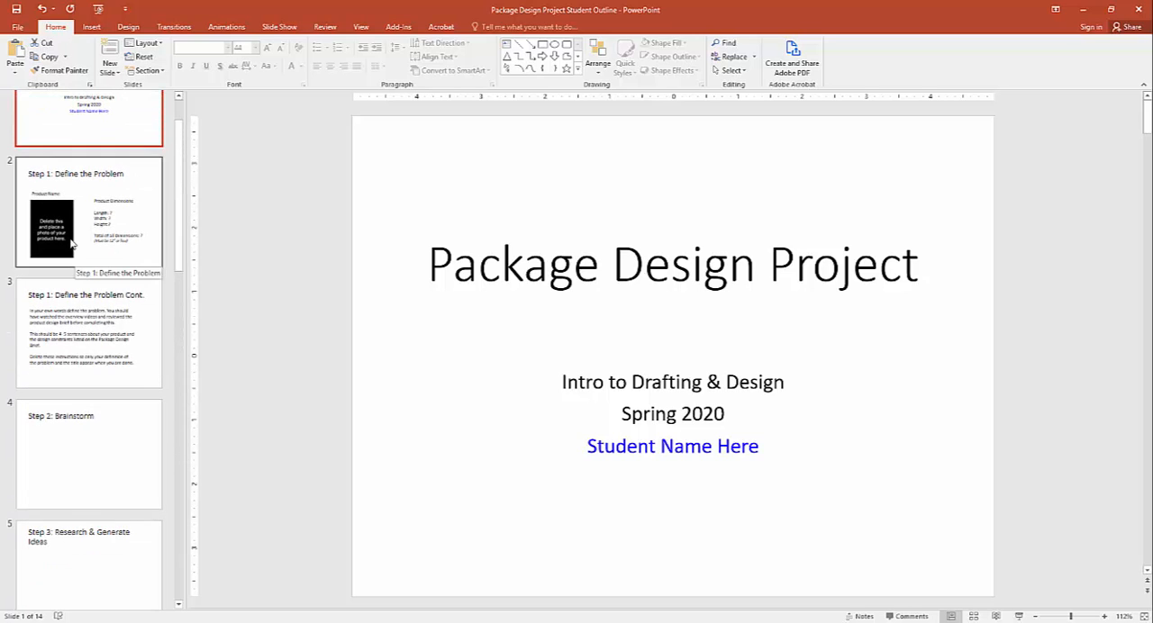
{"action": "scroll", "scroll_direction": "down", "scroll_amount": 3}
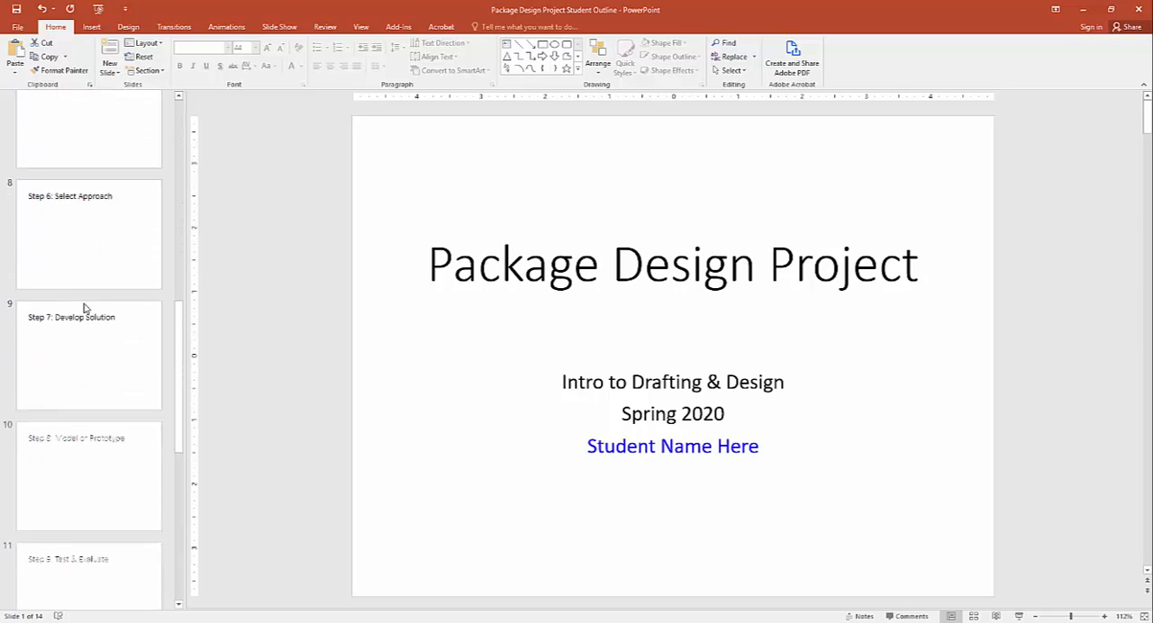
{"action": "scroll", "scroll_direction": "down", "scroll_amount": 3}
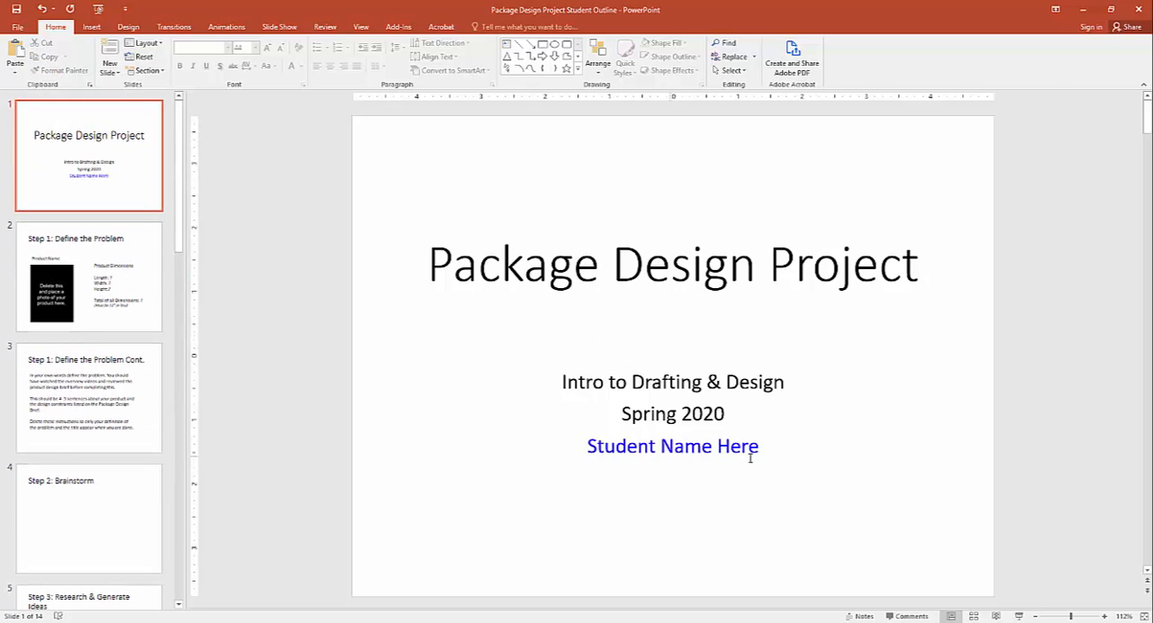
Show slide 2, Step 1: Define the Problem, with its product photo and dimensions placeholders.
{"action": "left_click", "coordinate": [88, 277]}
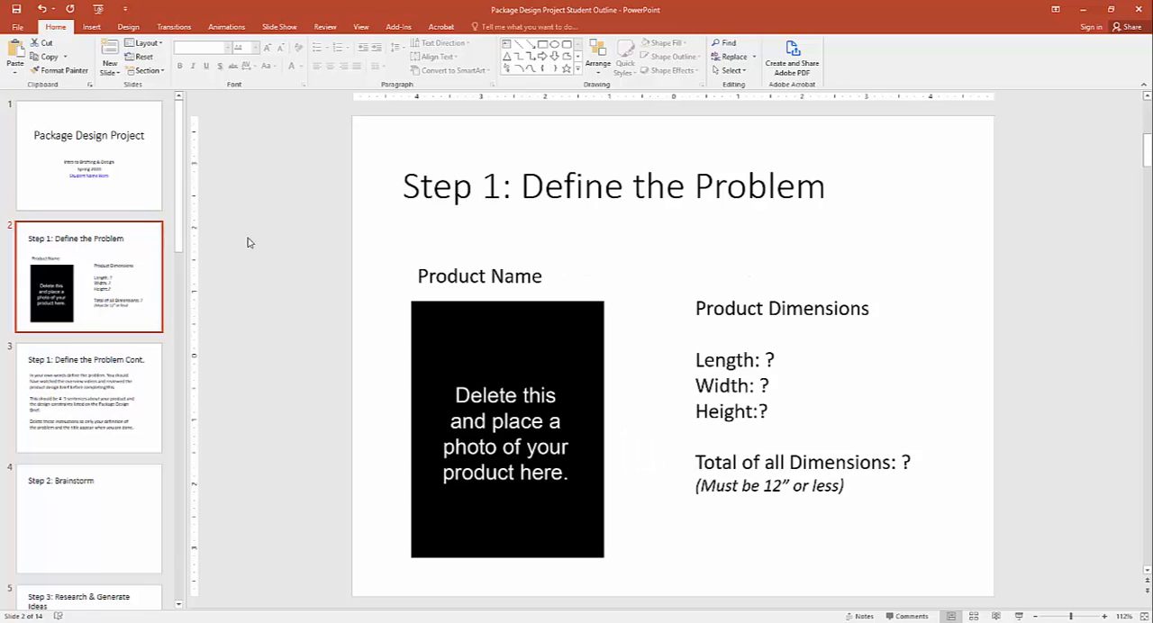
{"action": "mouse_move", "coordinate": [577, 277]}
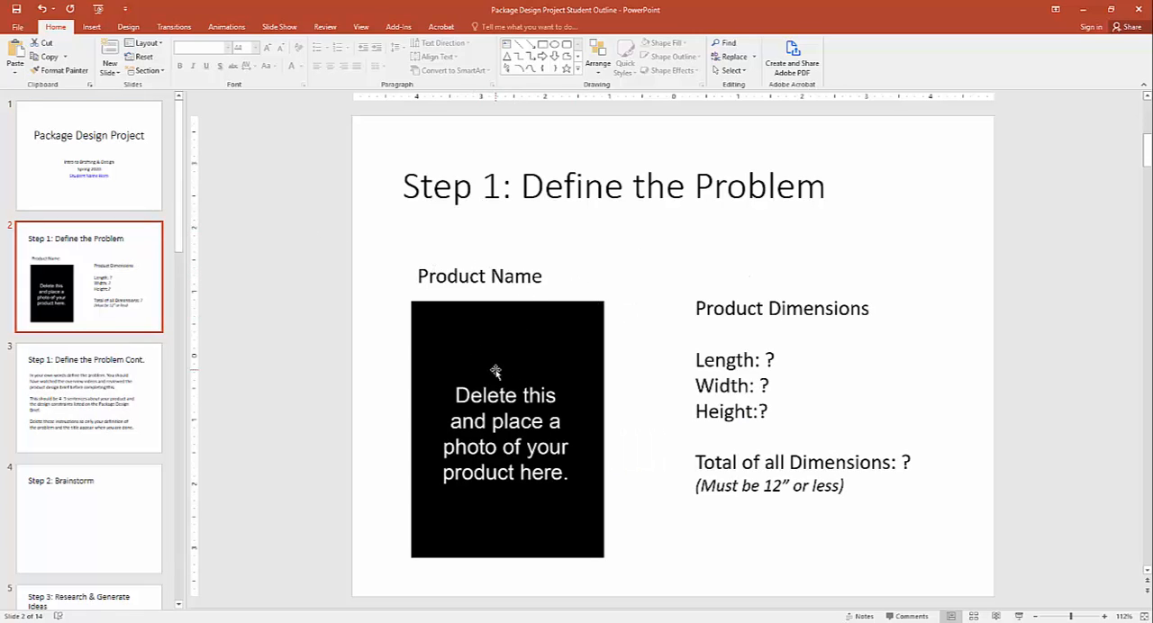
{"action": "mouse_move", "coordinate": [544, 447]}
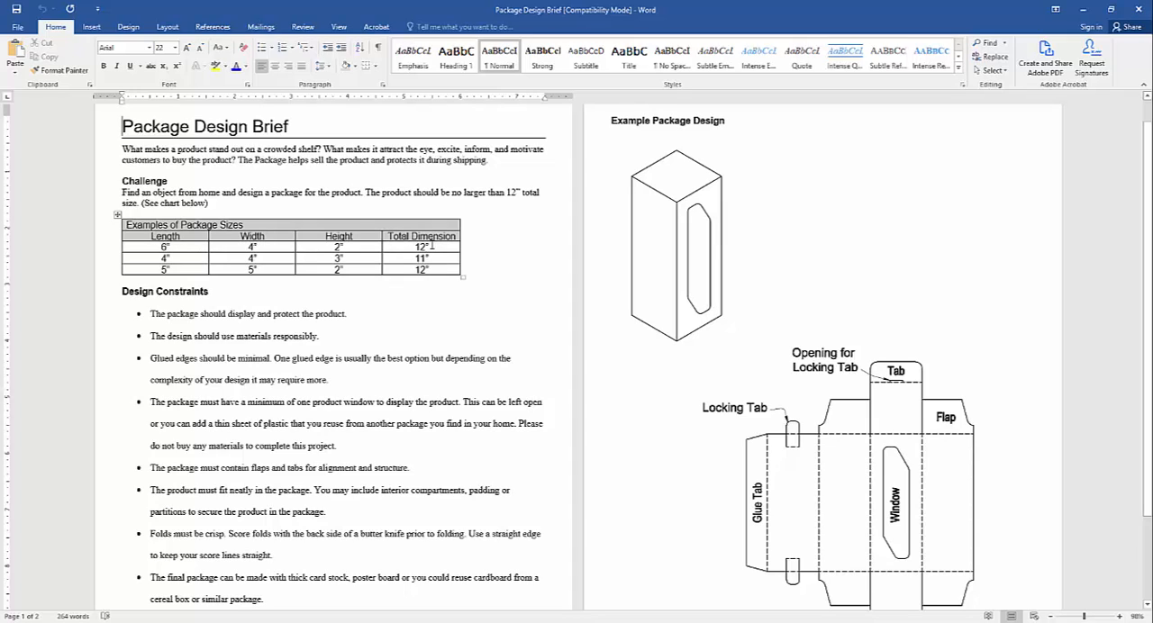
{"action": "mouse_move", "coordinate": [435, 242]}
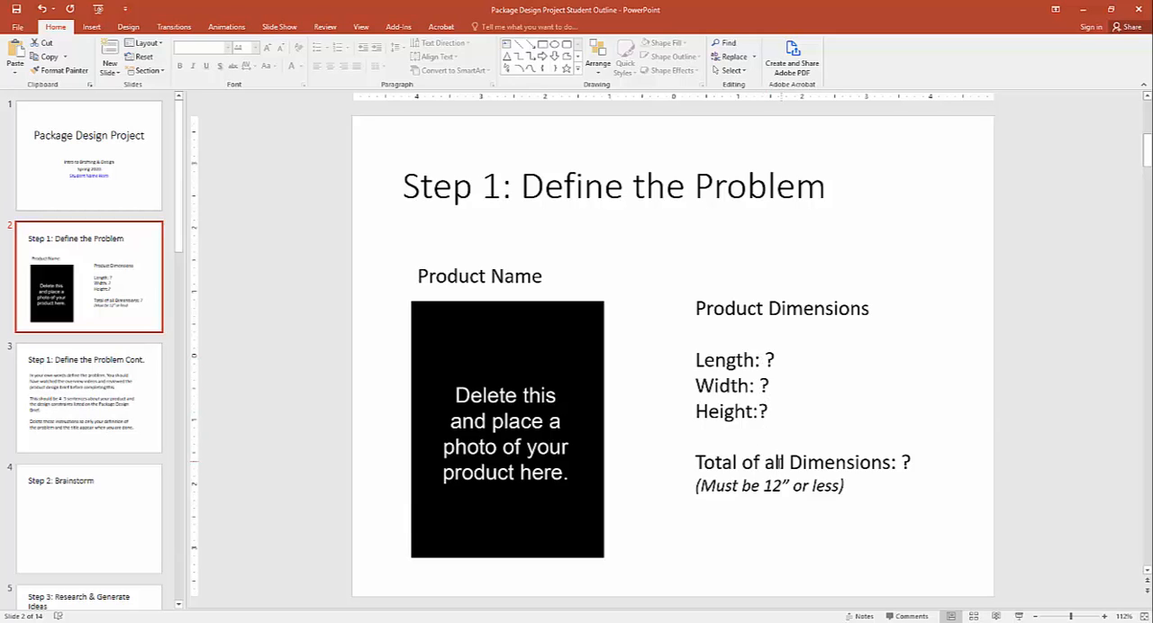
{"action": "mouse_move", "coordinate": [527, 307]}
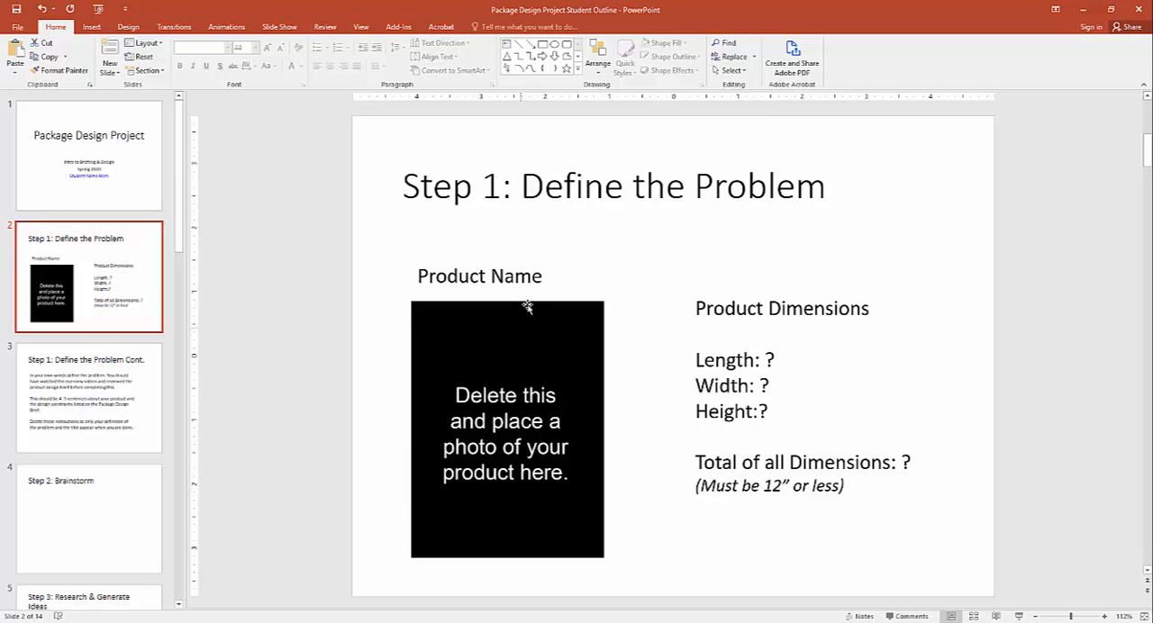
{"action": "mouse_move", "coordinate": [821, 350]}
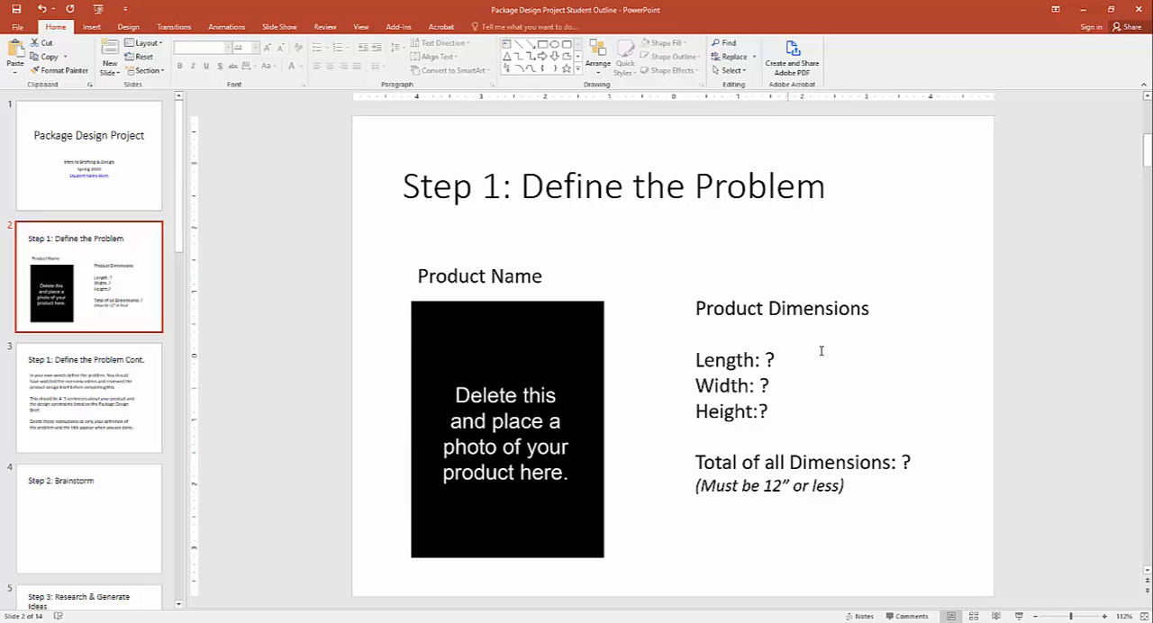
{"action": "mouse_move", "coordinate": [79, 402]}
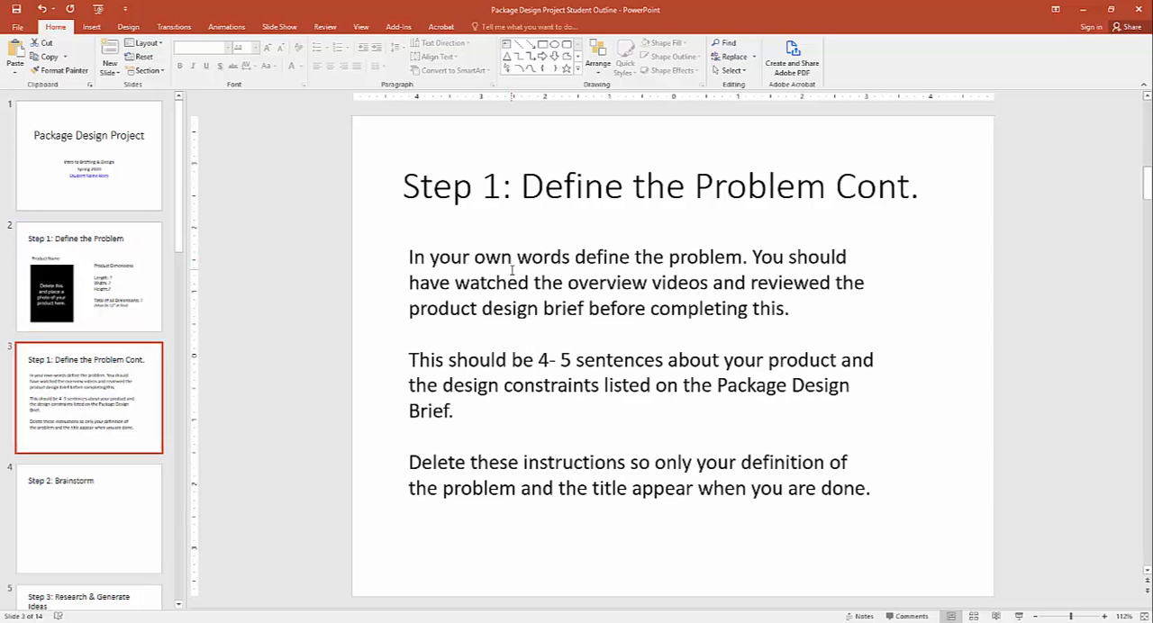
{"action": "mouse_move", "coordinate": [583, 248]}
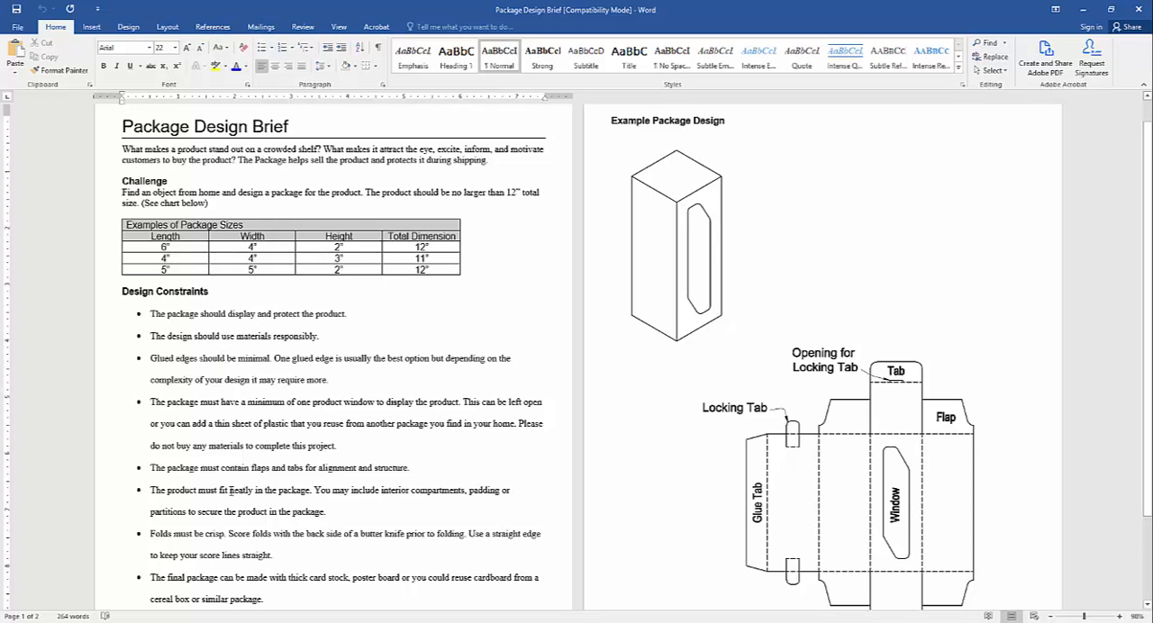
{"action": "mouse_move", "coordinate": [444, 302]}
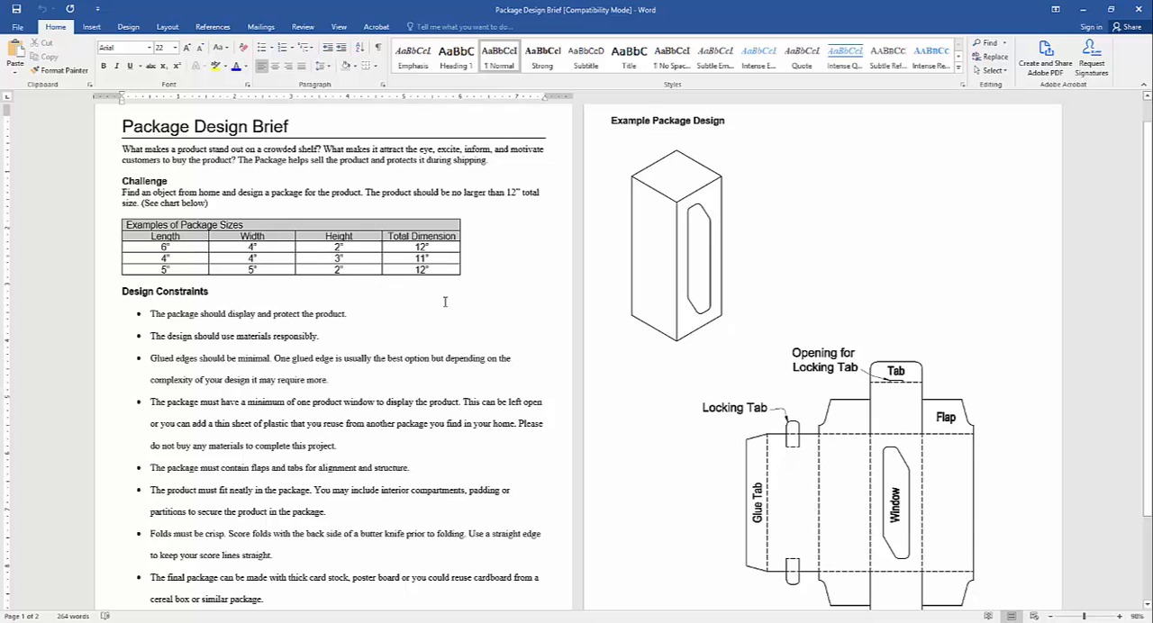
{"action": "mouse_move", "coordinate": [703, 252]}
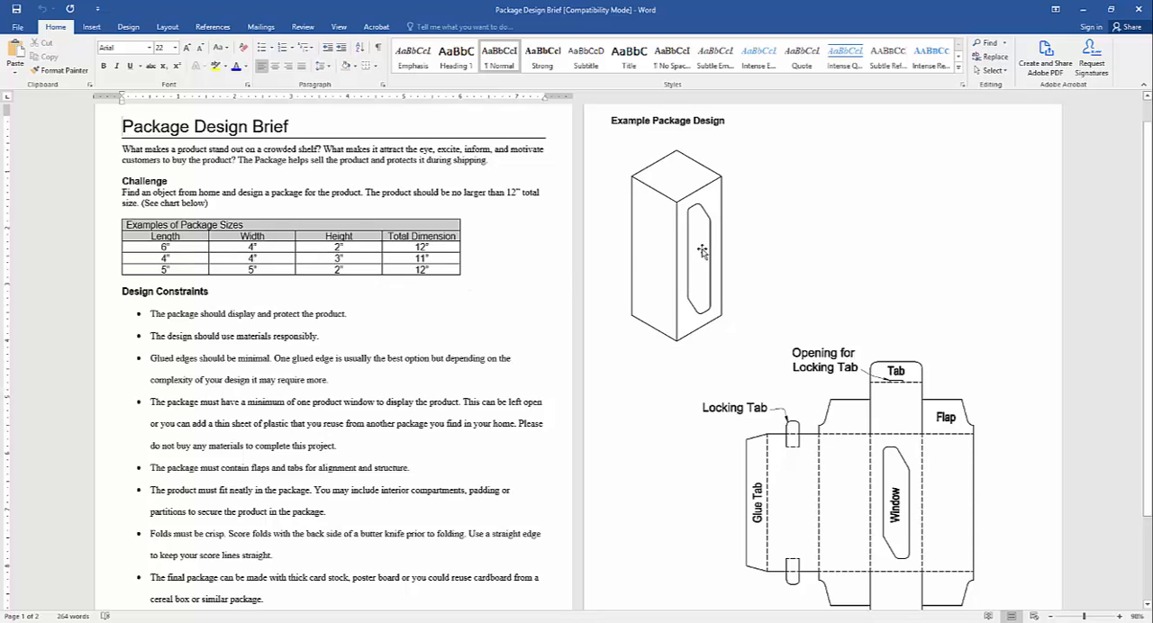
{"action": "mouse_move", "coordinate": [319, 387]}
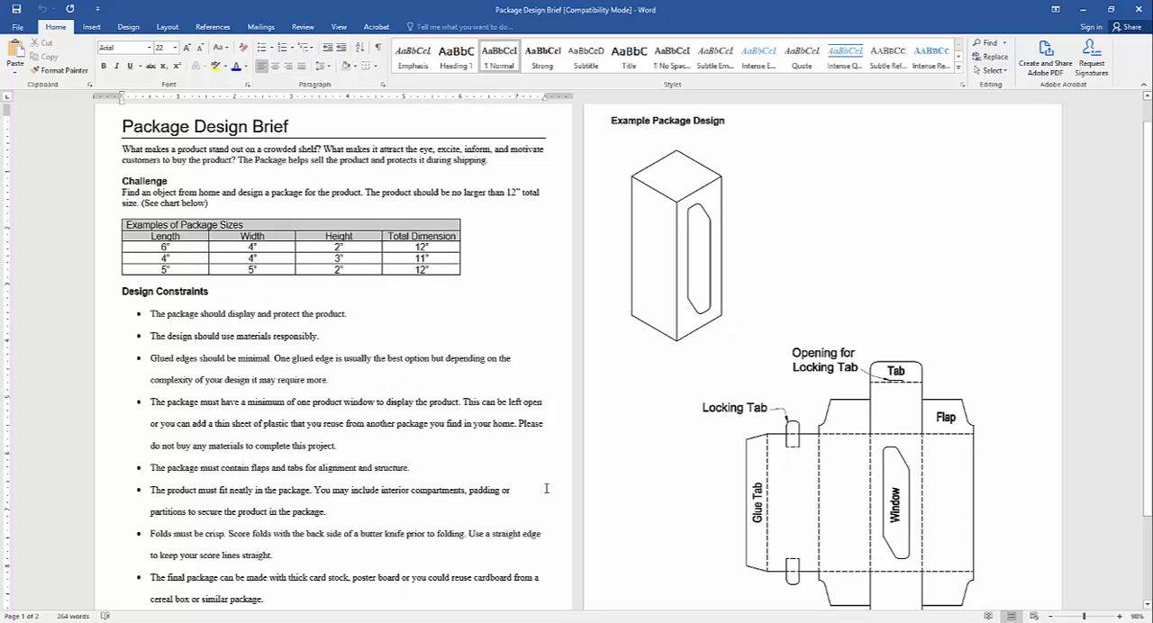
{"action": "mouse_move", "coordinate": [384, 509]}
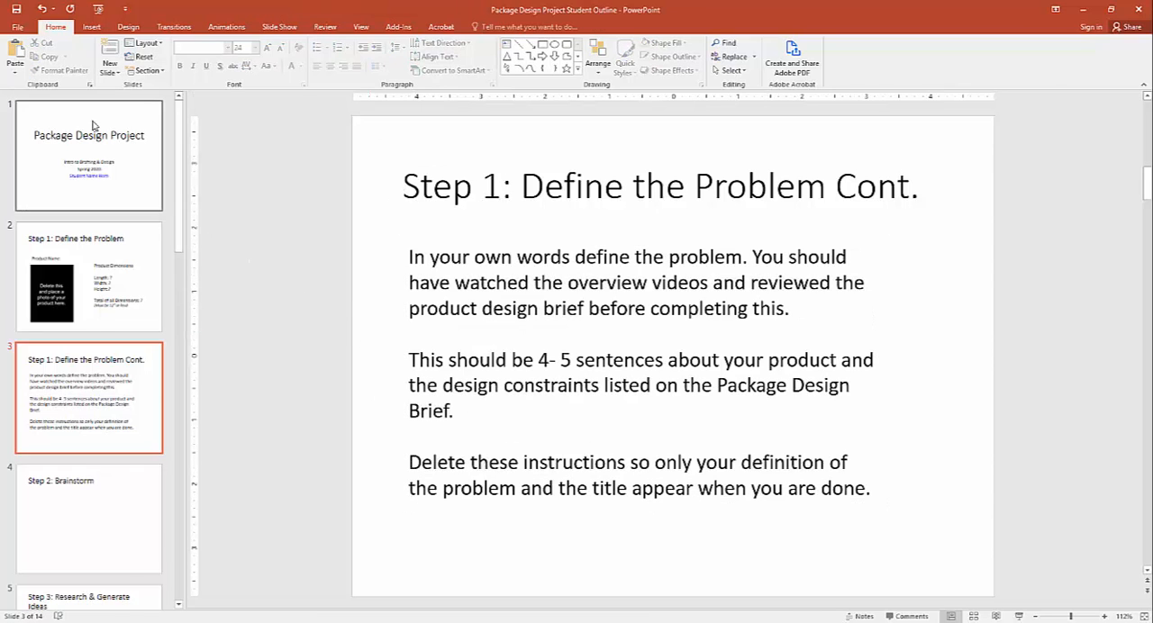
{"action": "mouse_move", "coordinate": [90, 149]}
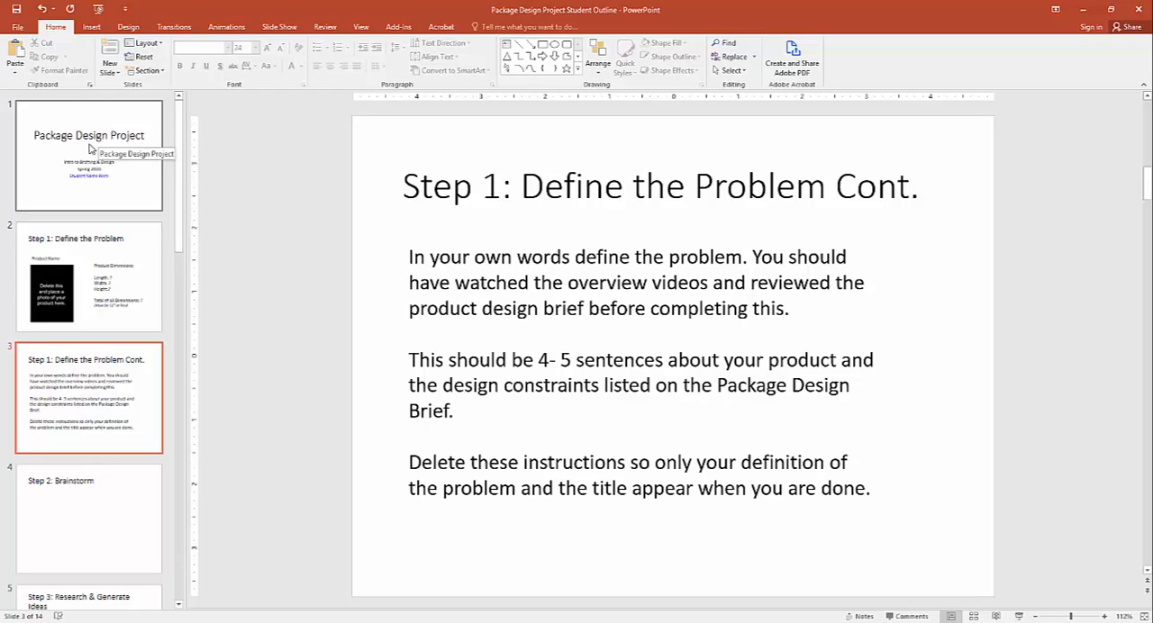
{"action": "mouse_move", "coordinate": [572, 15]}
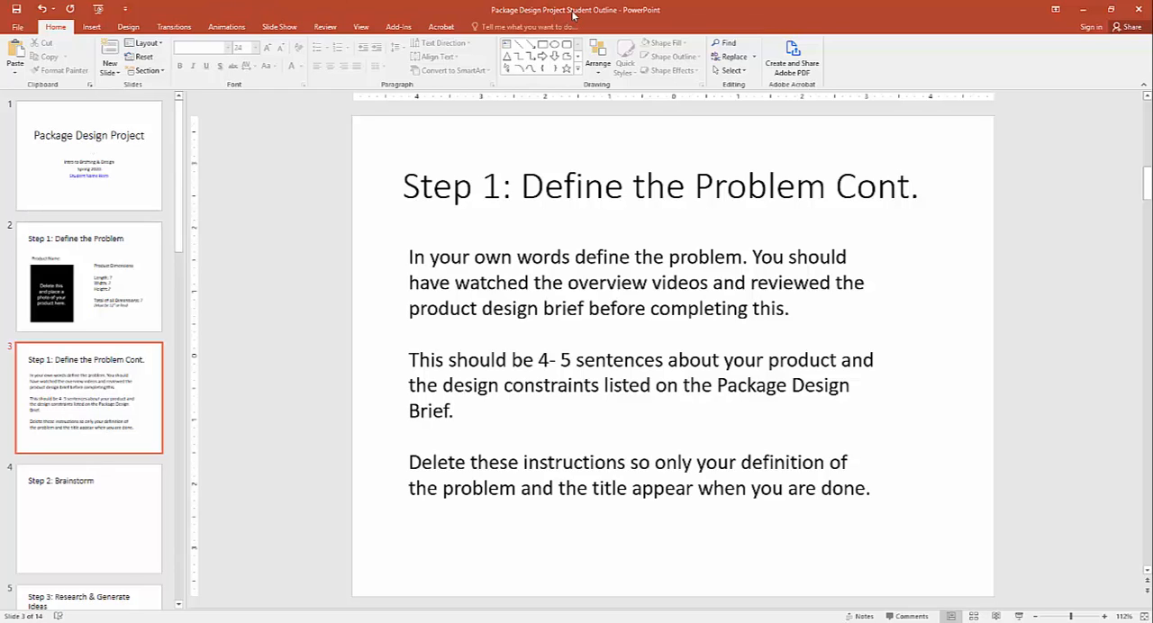
{"action": "mouse_move", "coordinate": [571, 16]}
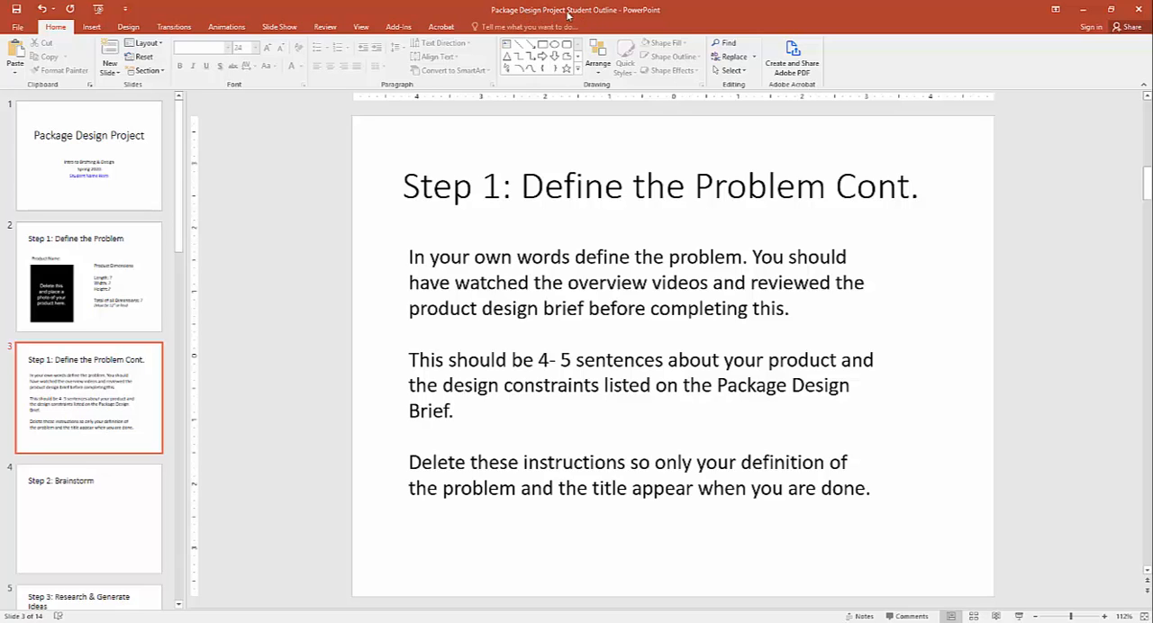
{"action": "mouse_move", "coordinate": [566, 17]}
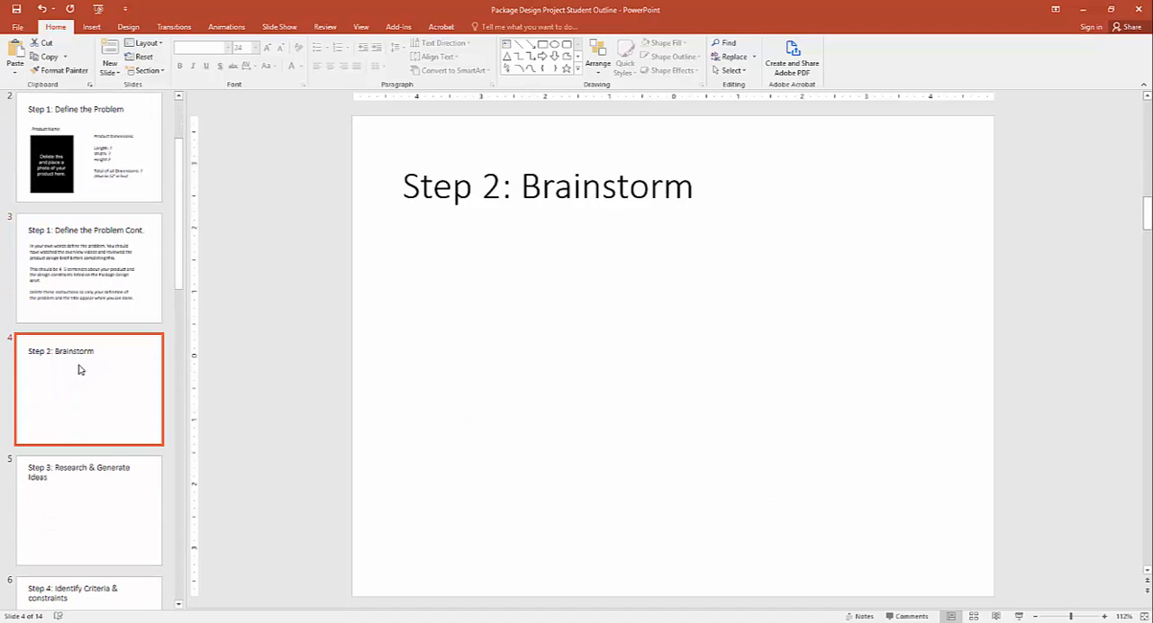
{"action": "mouse_move", "coordinate": [823, 238]}
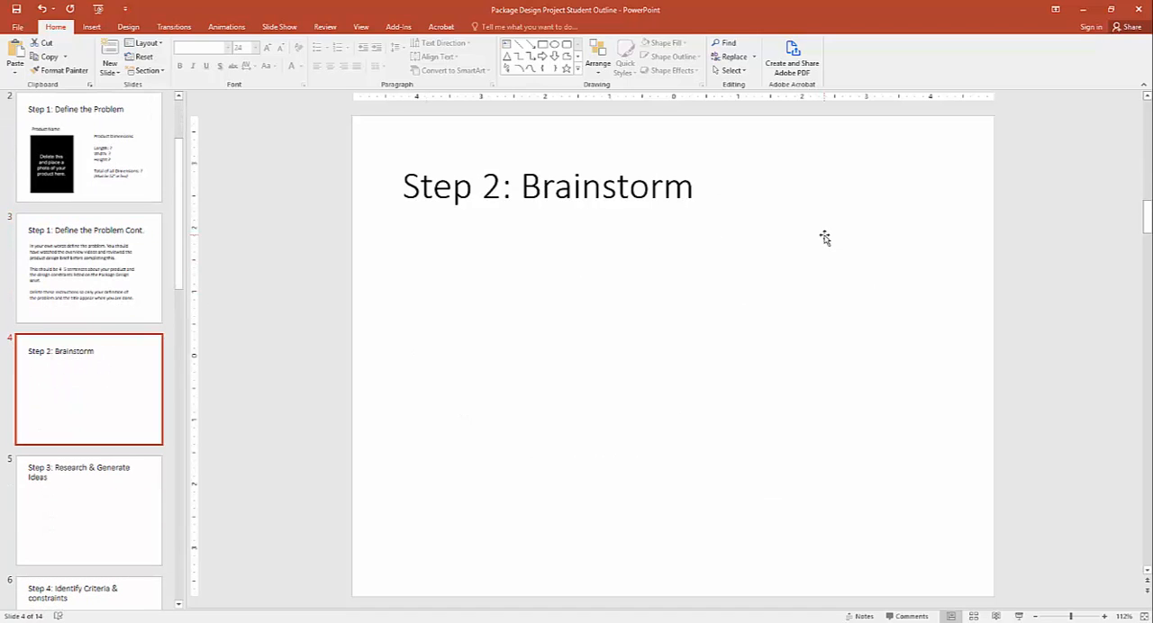
{"action": "mouse_move", "coordinate": [466, 445]}
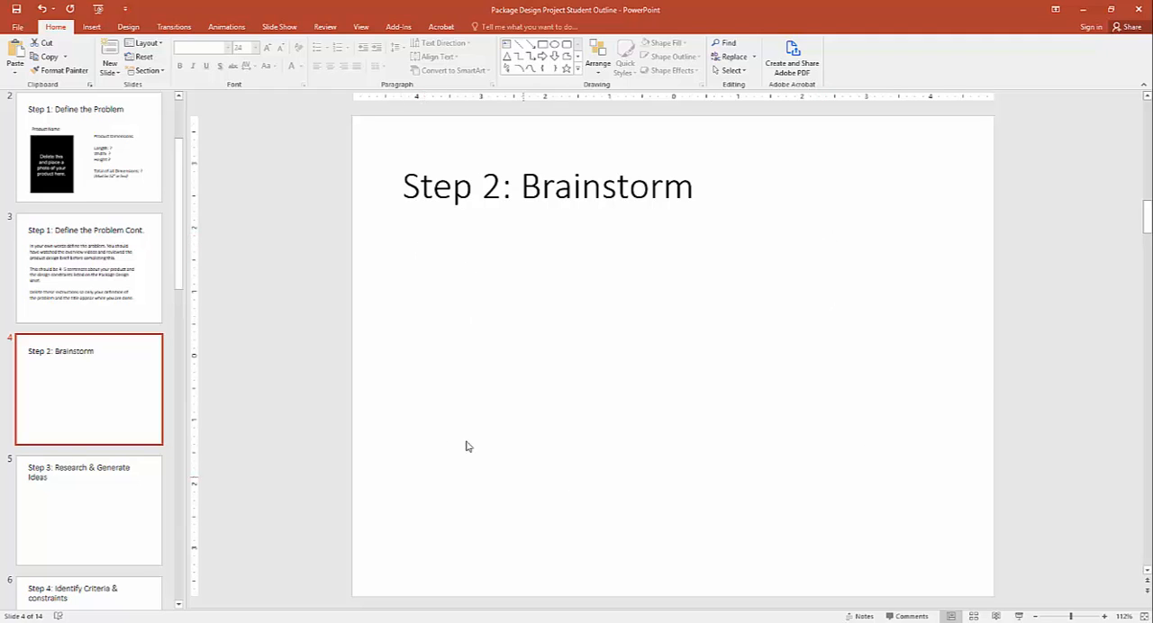
{"action": "mouse_move", "coordinate": [545, 301]}
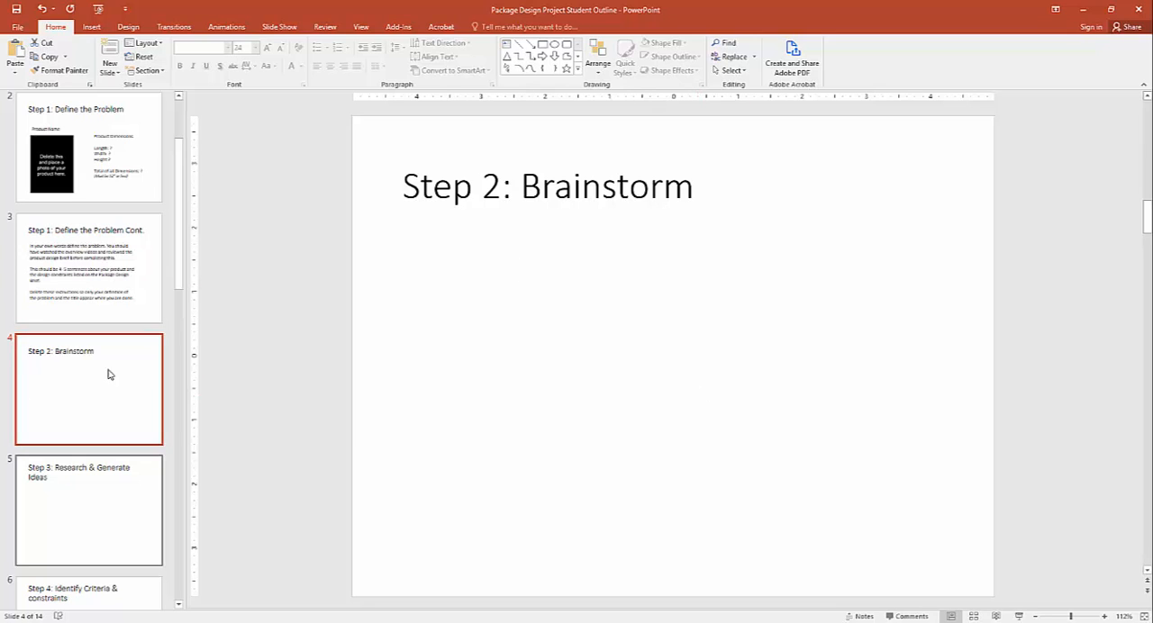
Scroll the slide pane and select the slide 4 thumbnail, Step 2: Brainstorm.
{"action": "scroll", "scroll_direction": "down", "scroll_amount": 3}
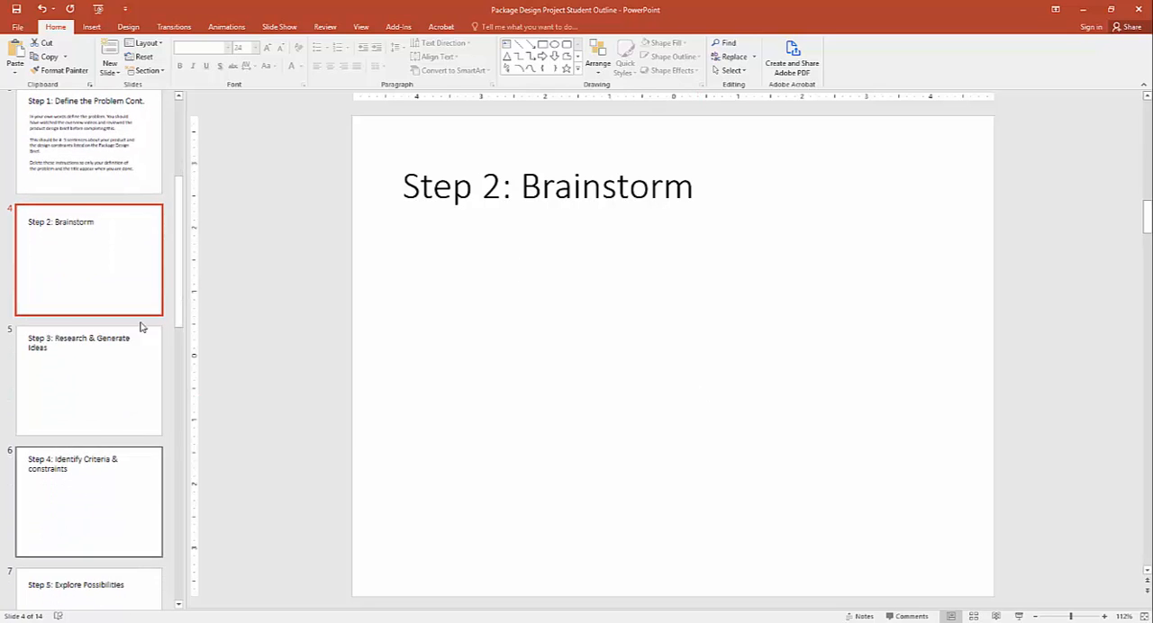
{"action": "scroll", "scroll_direction": "down", "scroll_amount": 3}
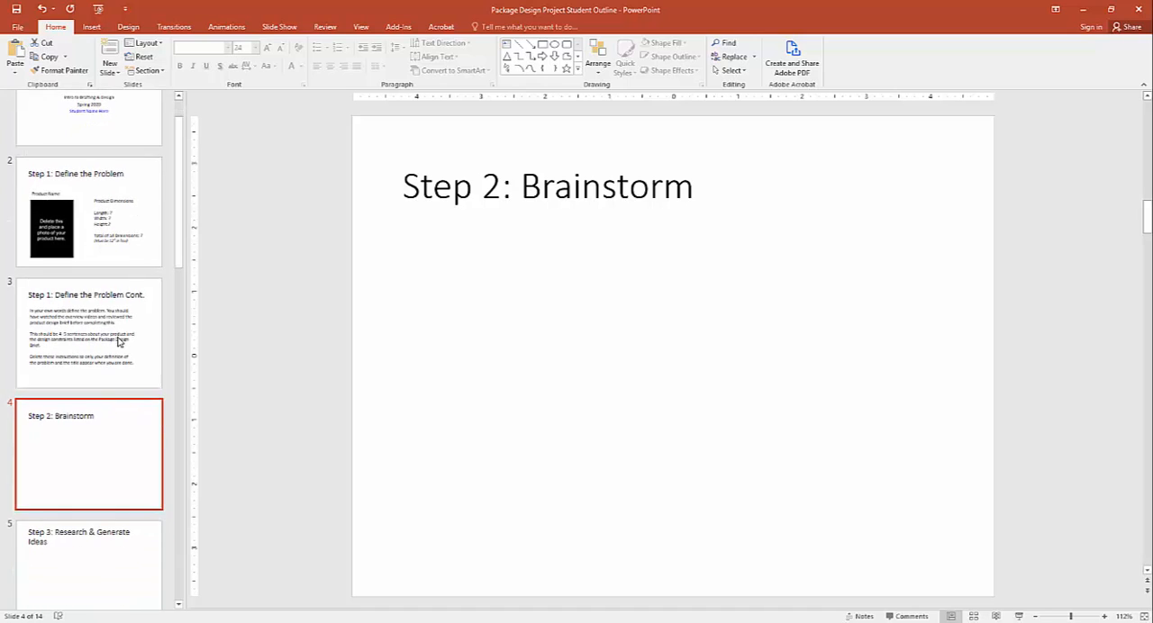
{"action": "scroll", "scroll_direction": "down", "scroll_amount": 3}
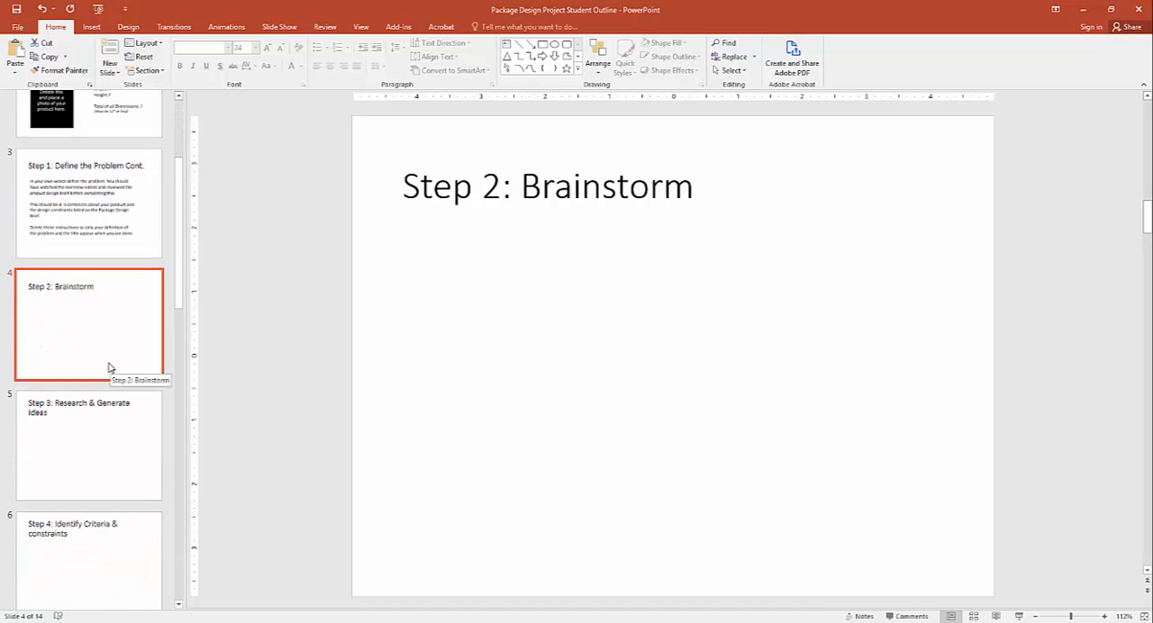
{"action": "mouse_move", "coordinate": [90, 341]}
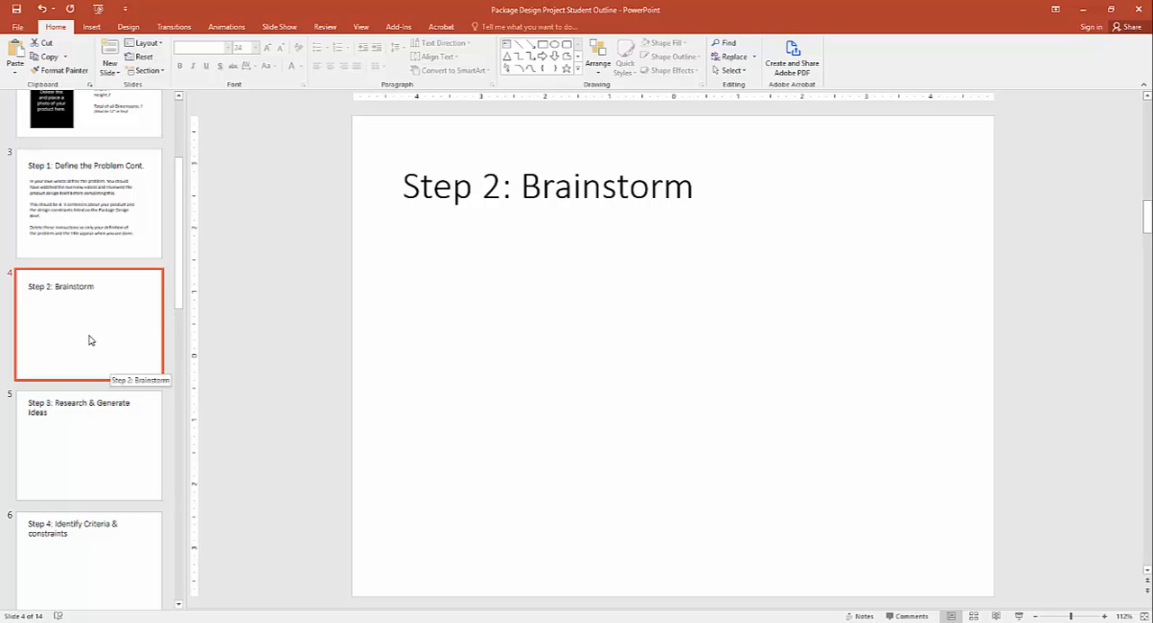
{"action": "mouse_move", "coordinate": [511, 318]}
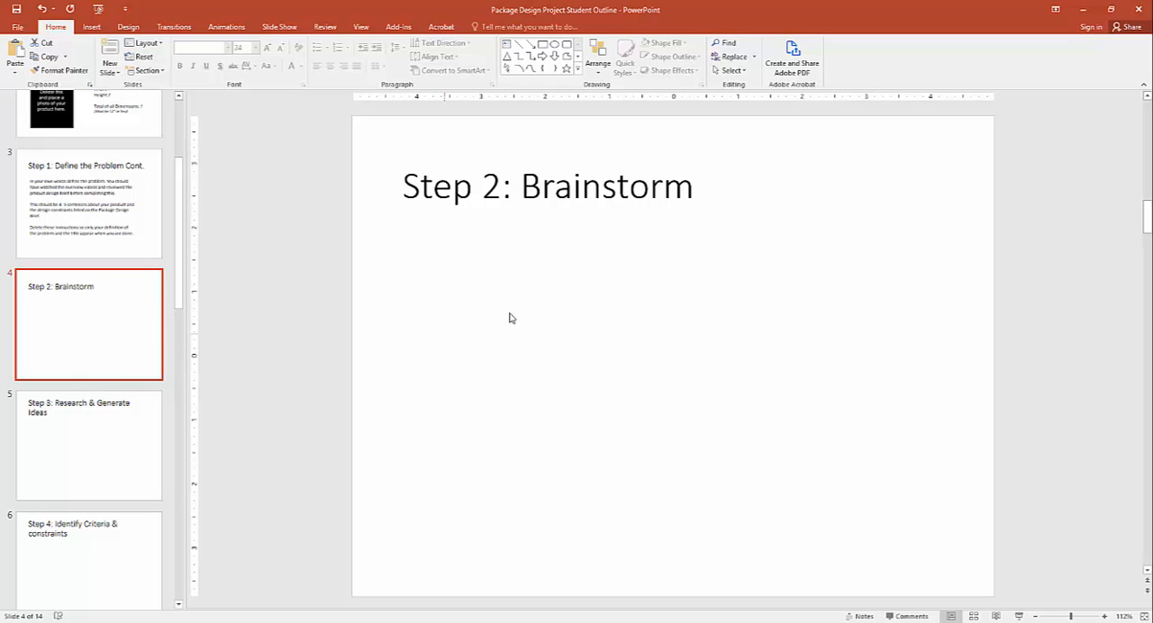
{"action": "left_click", "coordinate": [88, 444]}
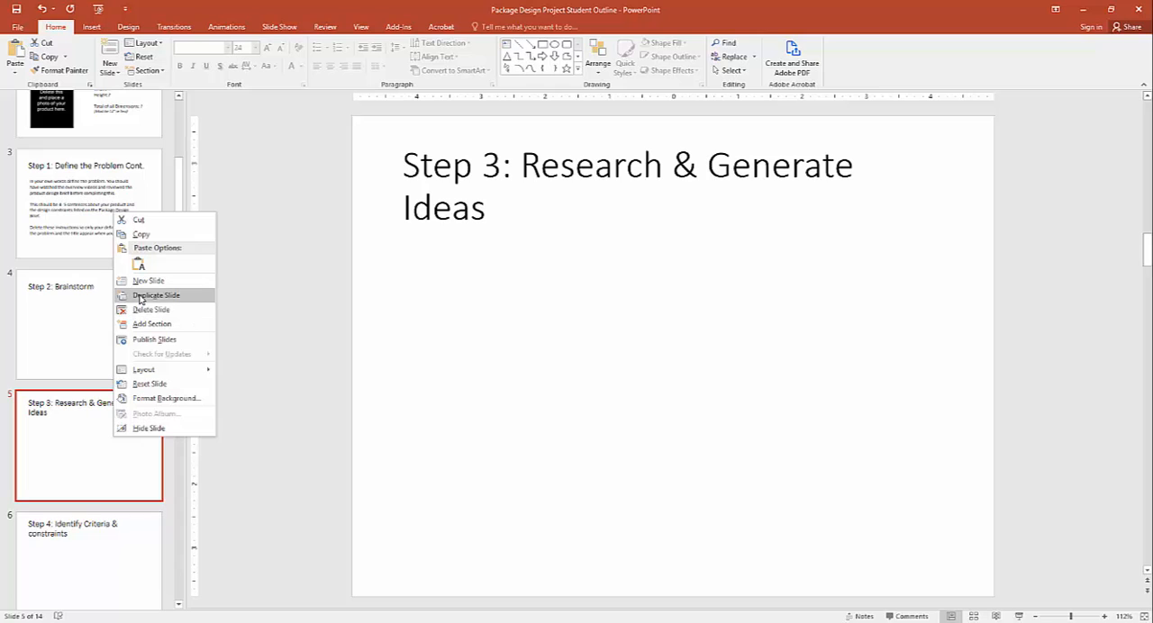
Dismiss the slide 5 context menu and scroll down toward the later step slides.
{"action": "left_click", "coordinate": [156, 296]}
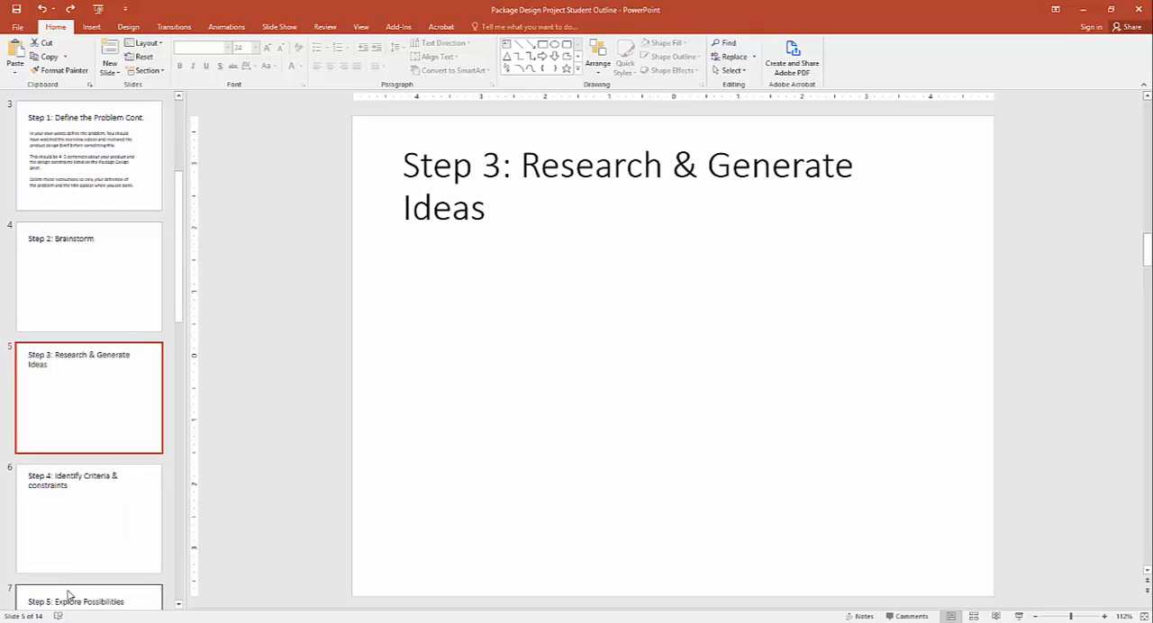
{"action": "scroll", "scroll_direction": "down", "scroll_amount": 3}
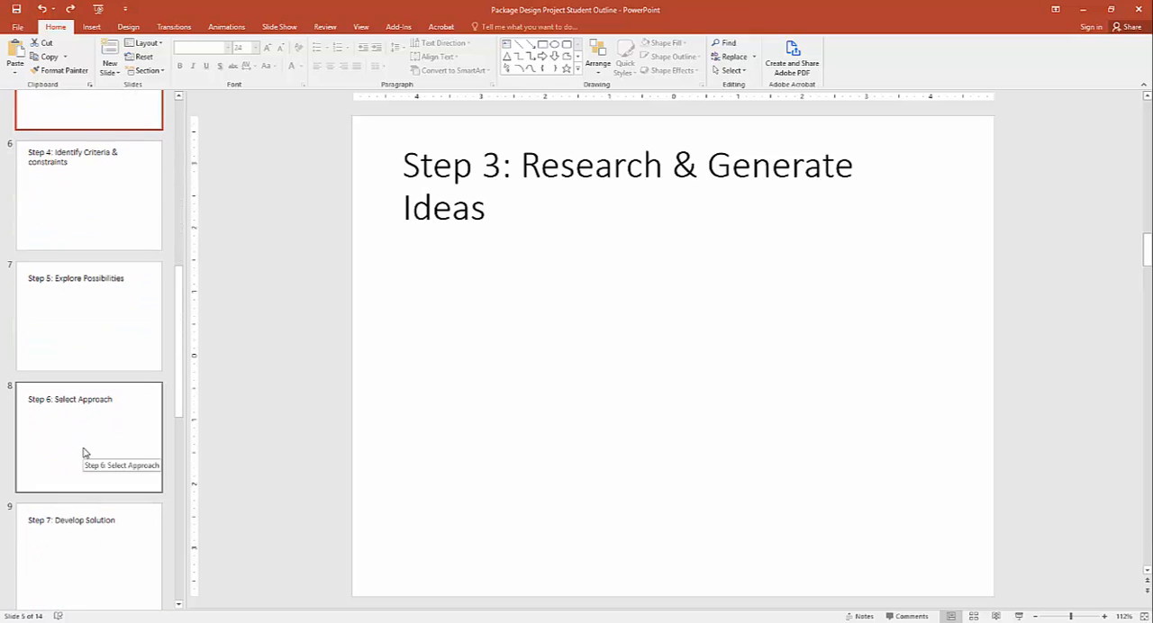
{"action": "scroll", "scroll_direction": "down", "scroll_amount": 3}
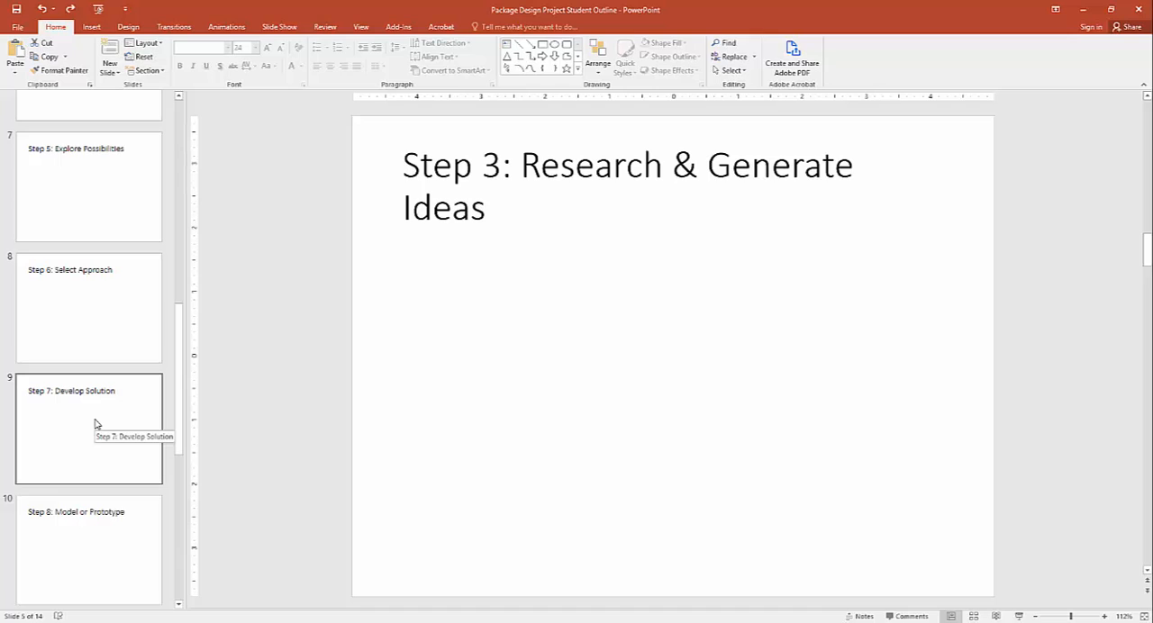
Select the slide 9 thumbnail to show the blank Step 7: Develop Solution slide.
{"action": "left_click", "coordinate": [88, 428]}
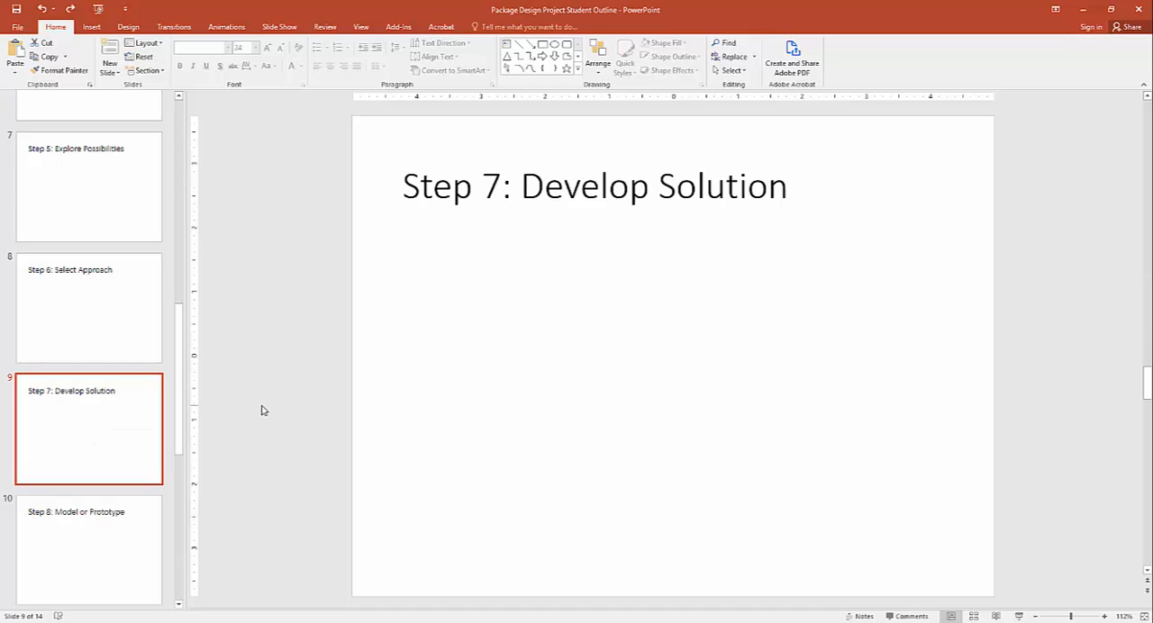
{"action": "mouse_move", "coordinate": [391, 399]}
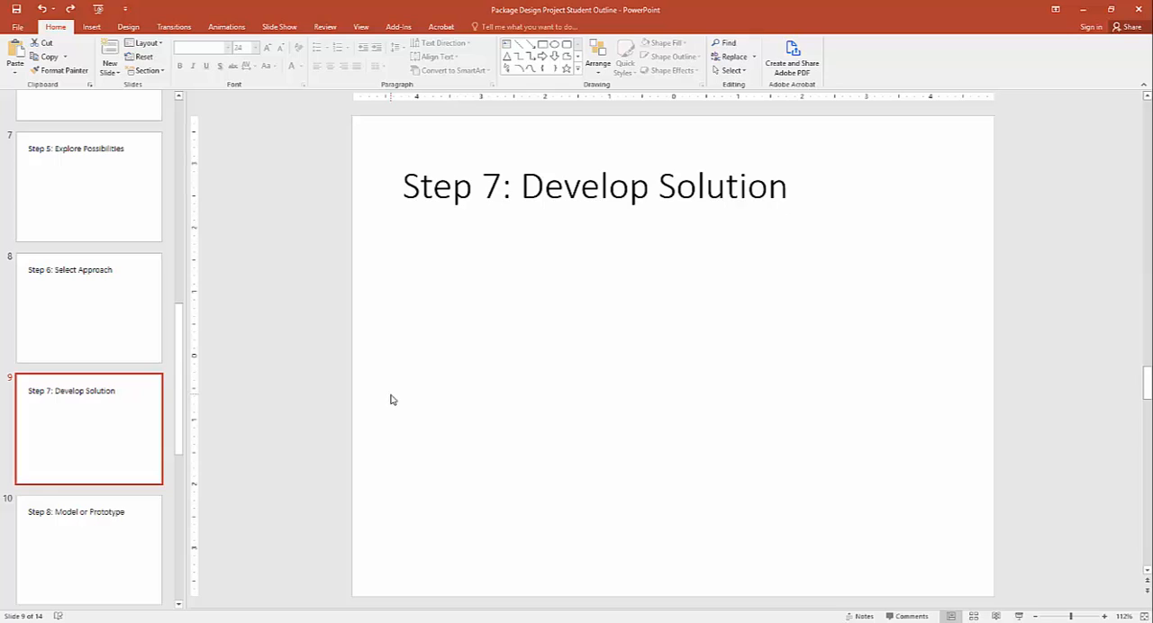
{"action": "mouse_move", "coordinate": [412, 221]}
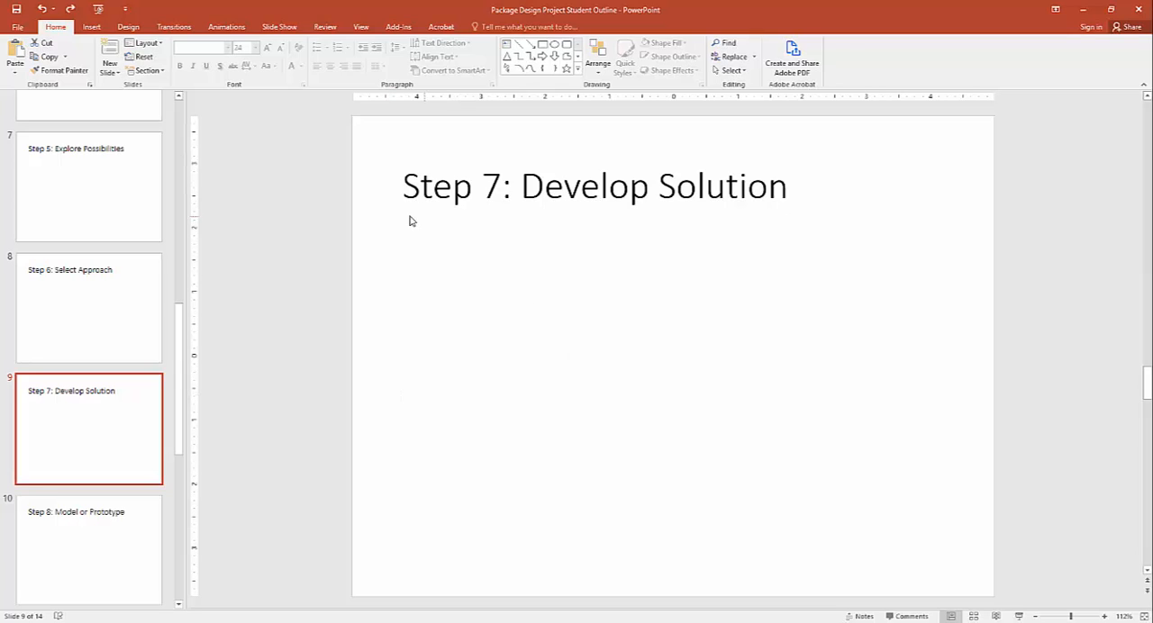
{"action": "mouse_move", "coordinate": [492, 277]}
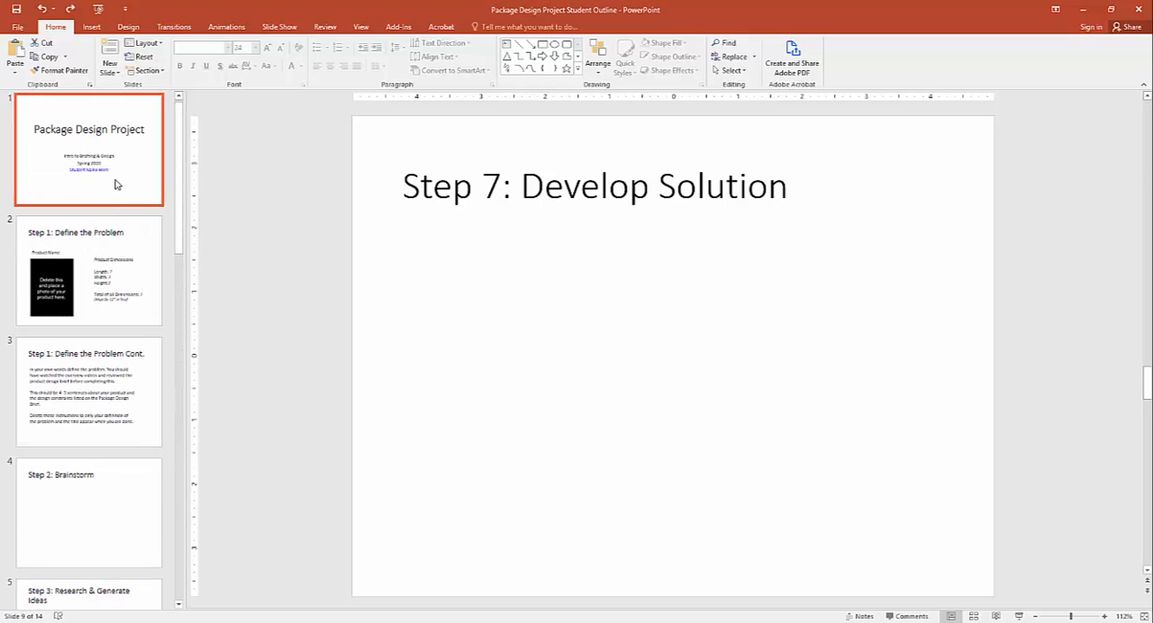
Step through the title slide, Step 1: Define the Problem, and Step 1: Define the Problem Cont.
{"action": "left_click", "coordinate": [89, 149]}
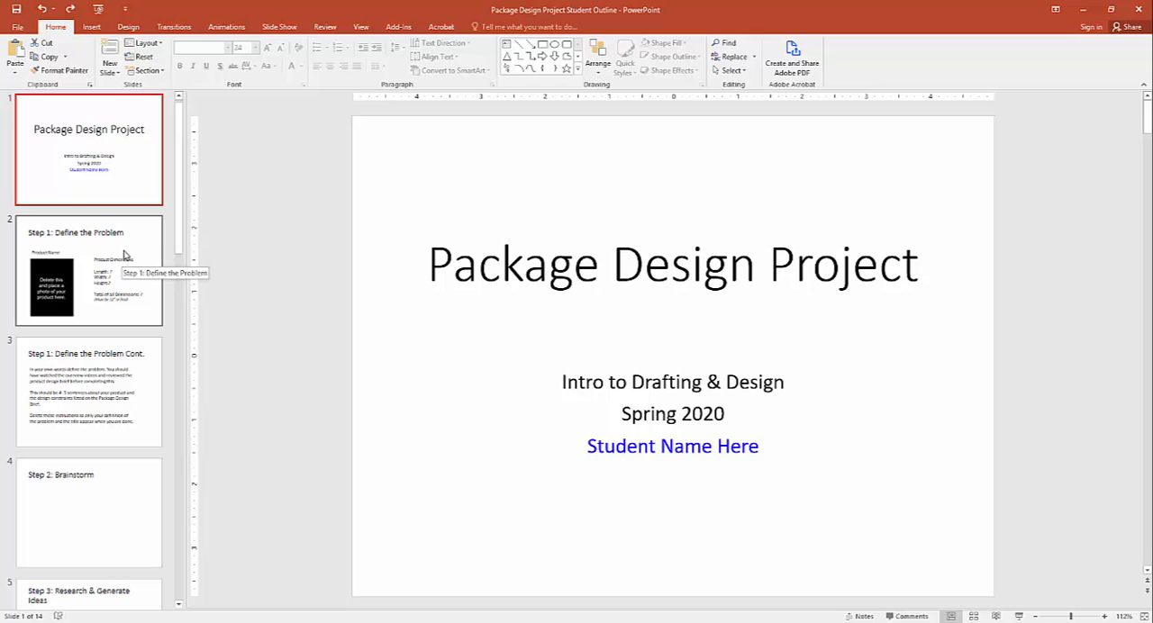
{"action": "left_click", "coordinate": [89, 268]}
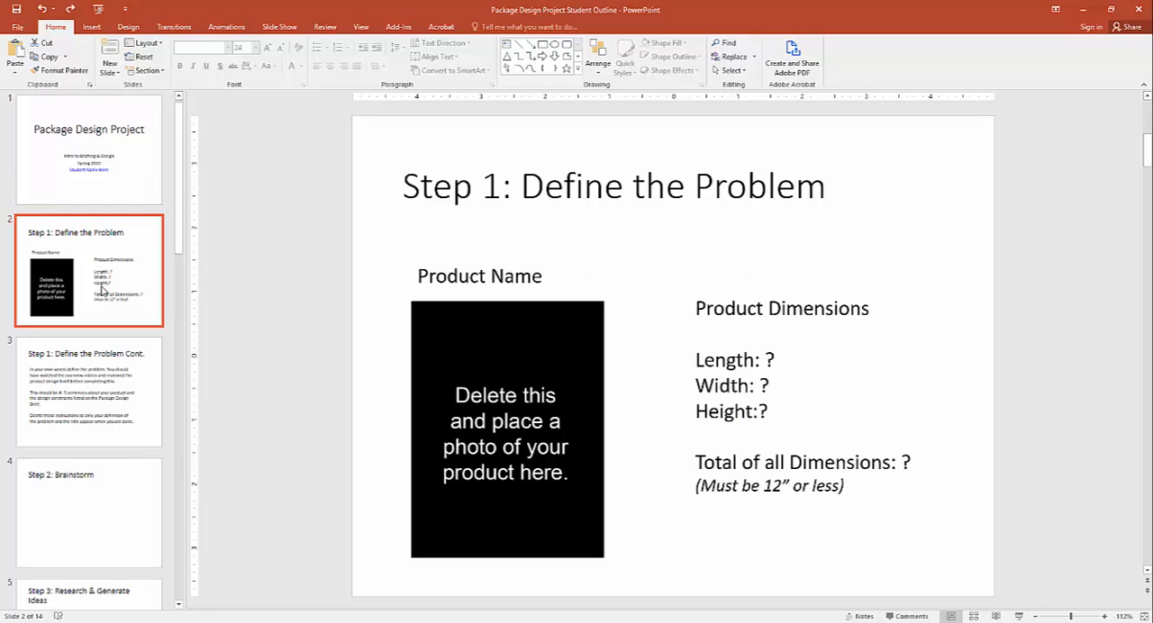
{"action": "mouse_move", "coordinate": [776, 285]}
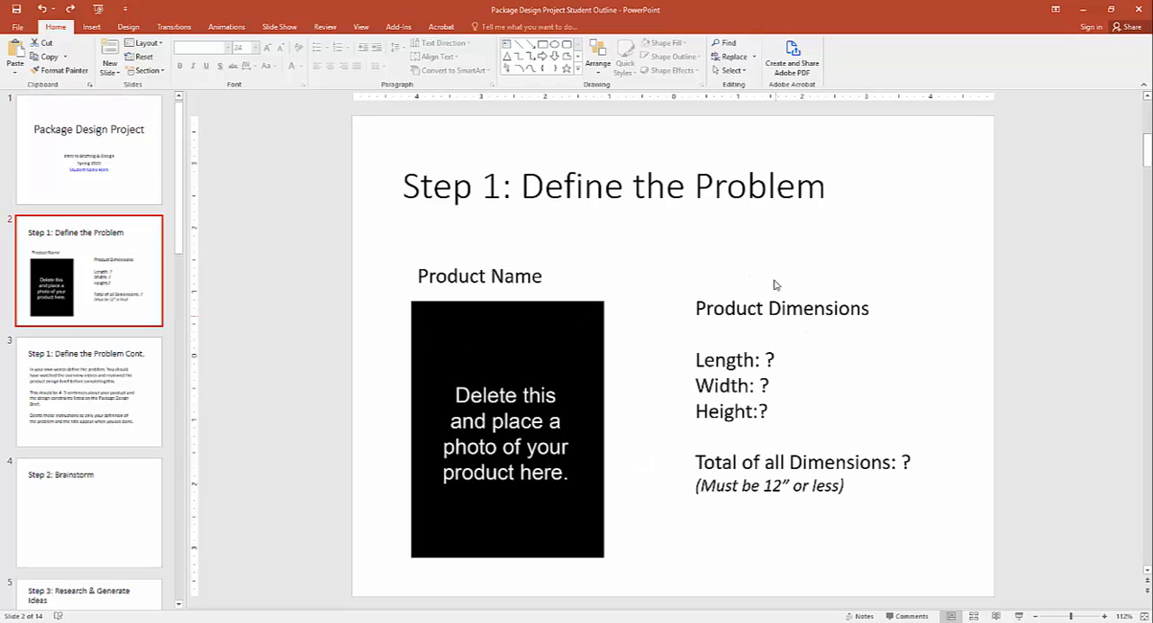
{"action": "left_click", "coordinate": [88, 391]}
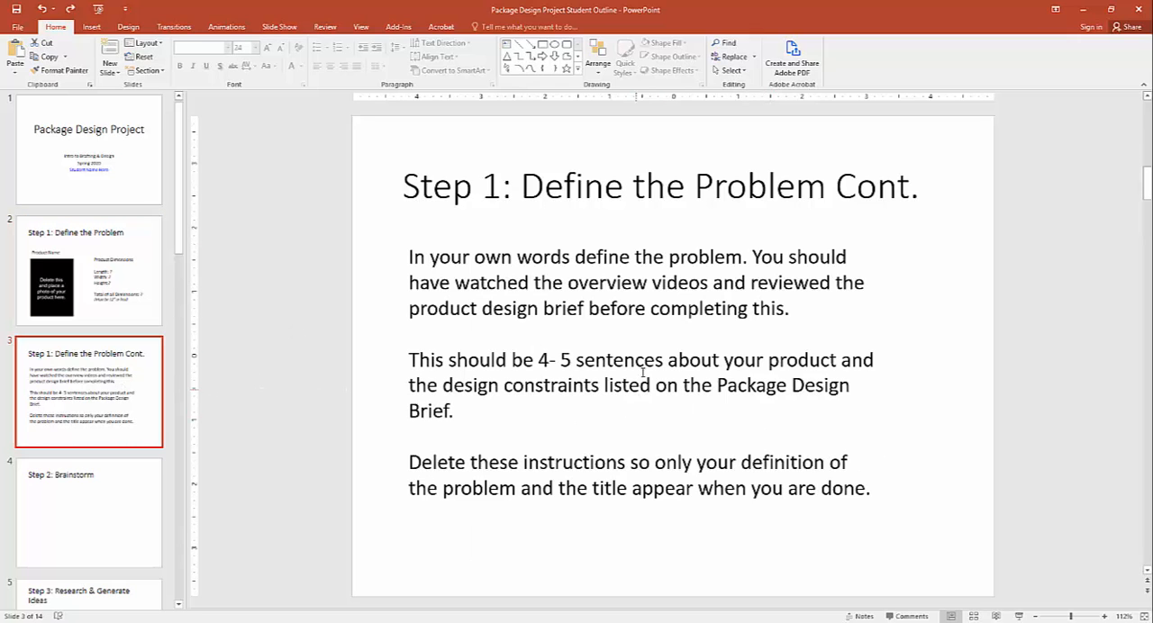